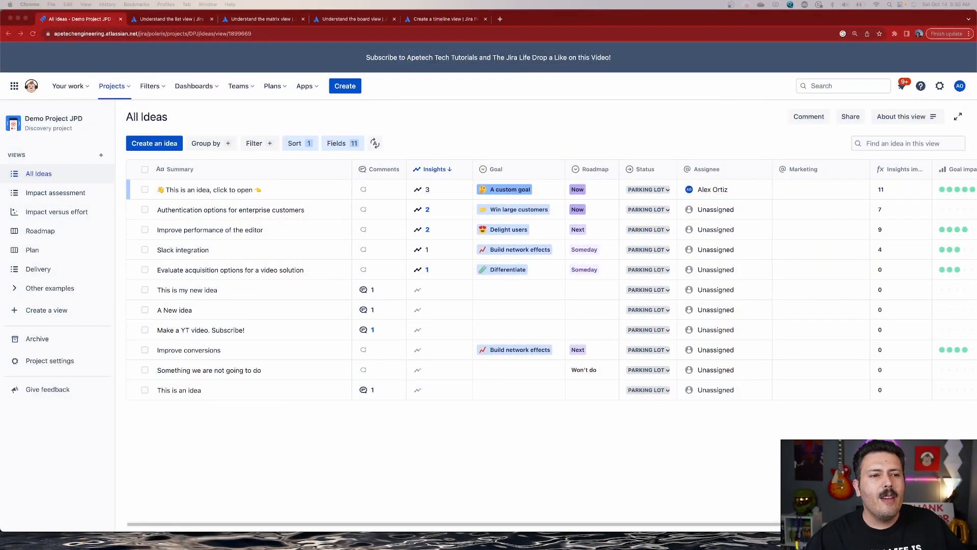
mouse_move(284, 449)
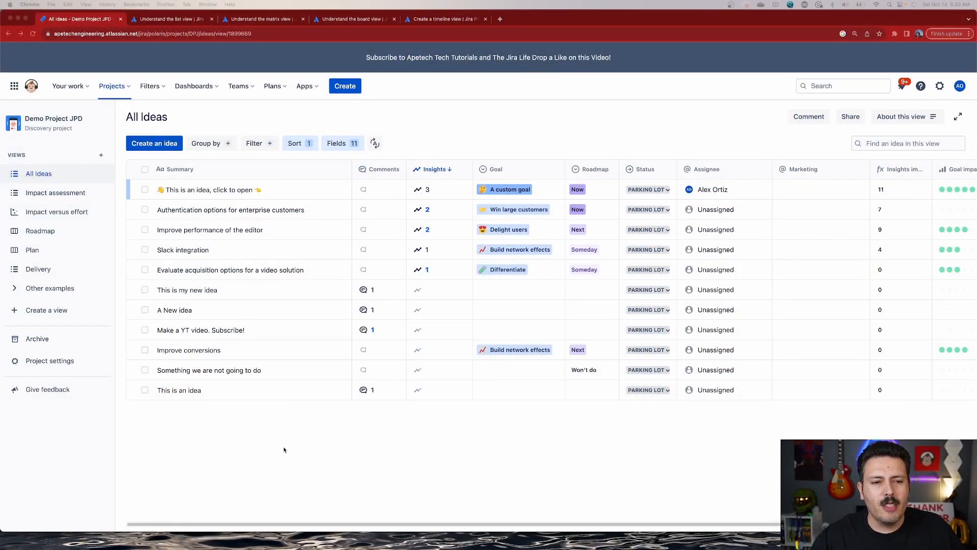
mouse_move(365, 420)
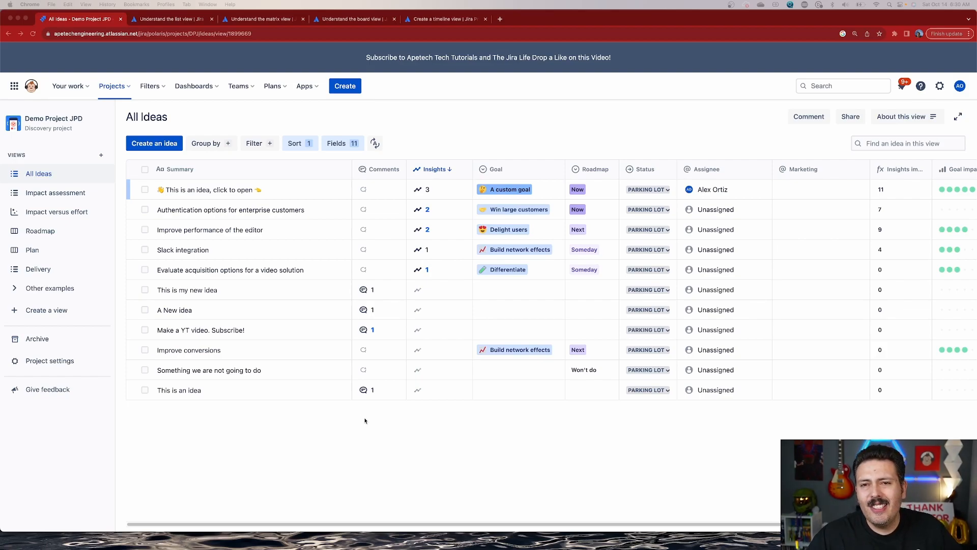
mouse_move(459, 407)
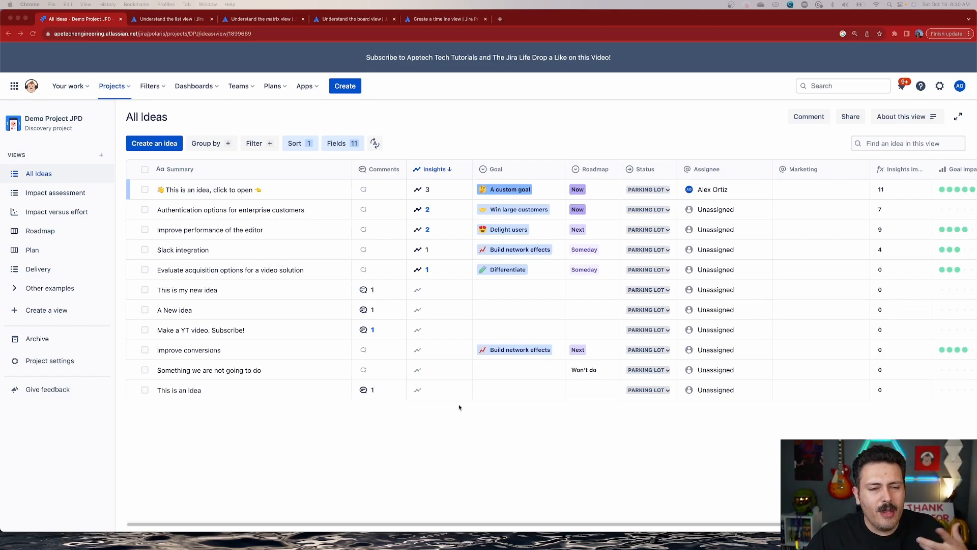
mouse_move(544, 356)
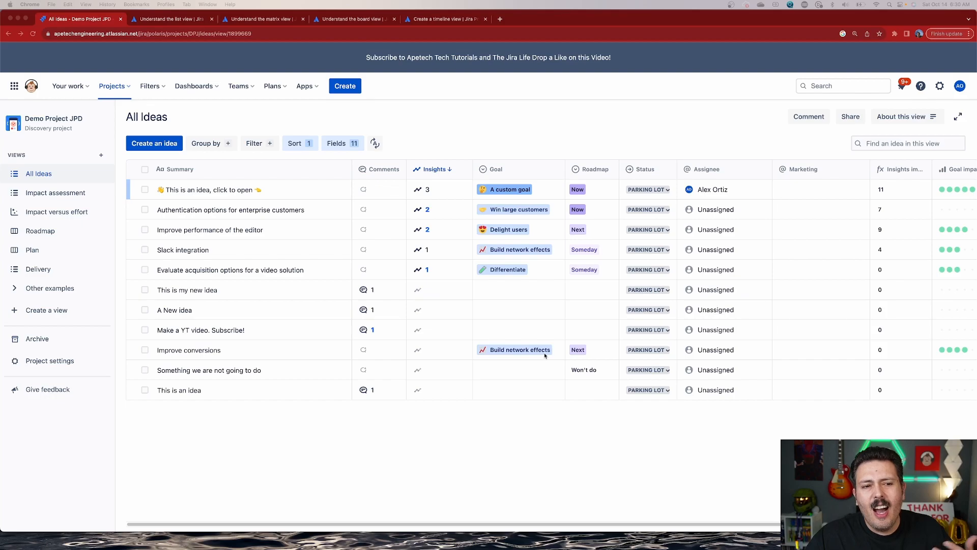
mouse_move(291, 219)
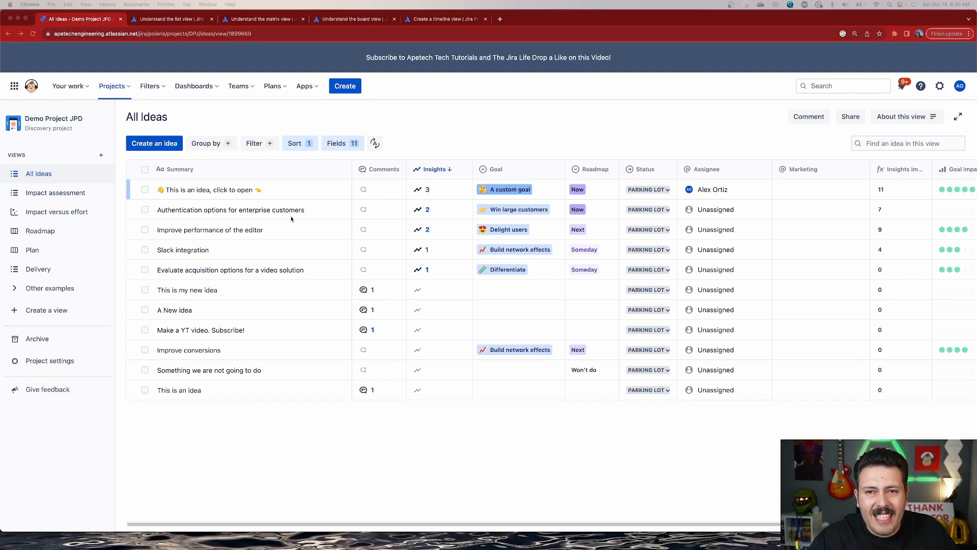
mouse_move(314, 229)
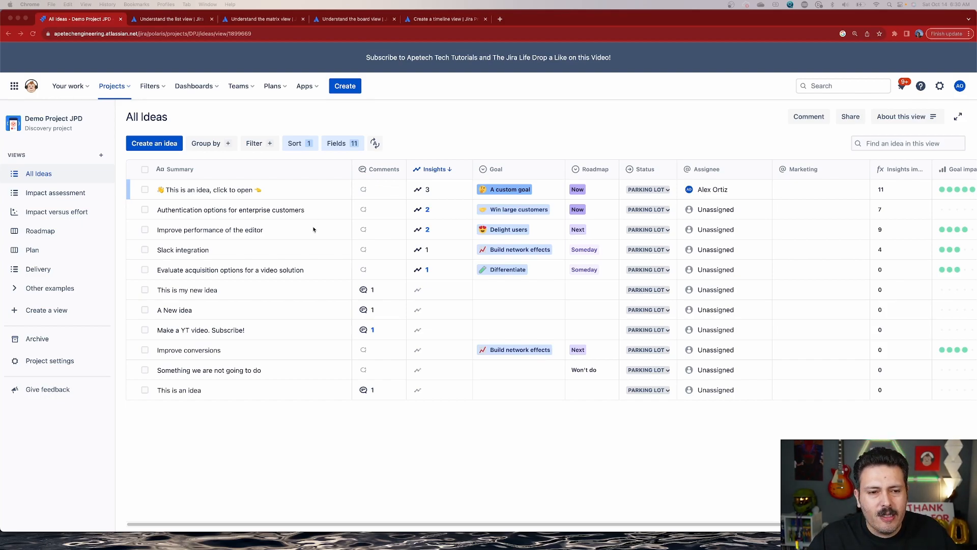
mouse_move(6, 215)
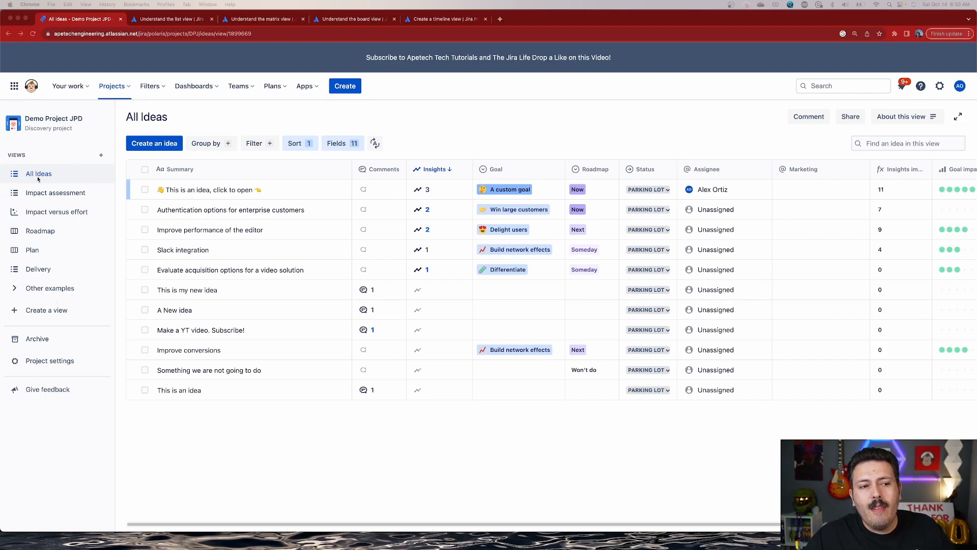
mouse_move(276, 185)
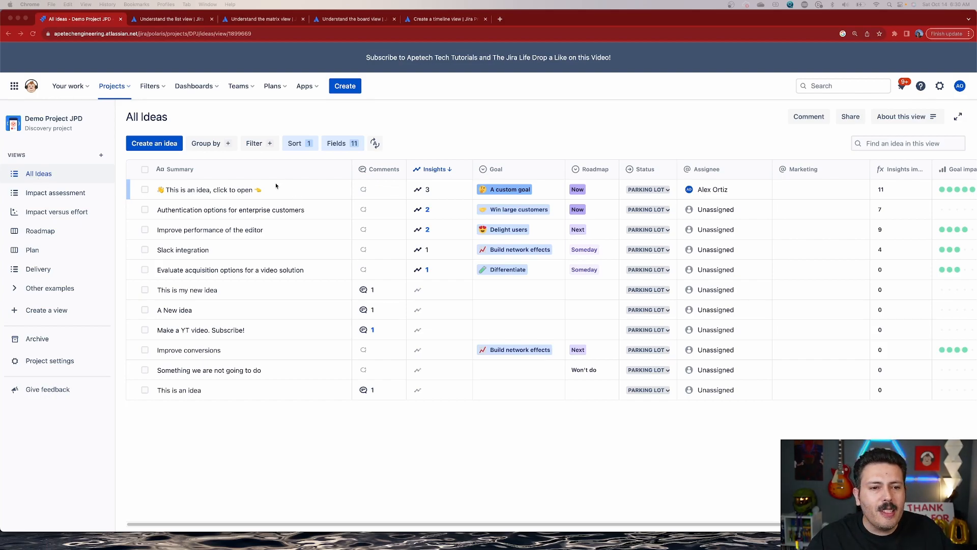
mouse_move(277, 183)
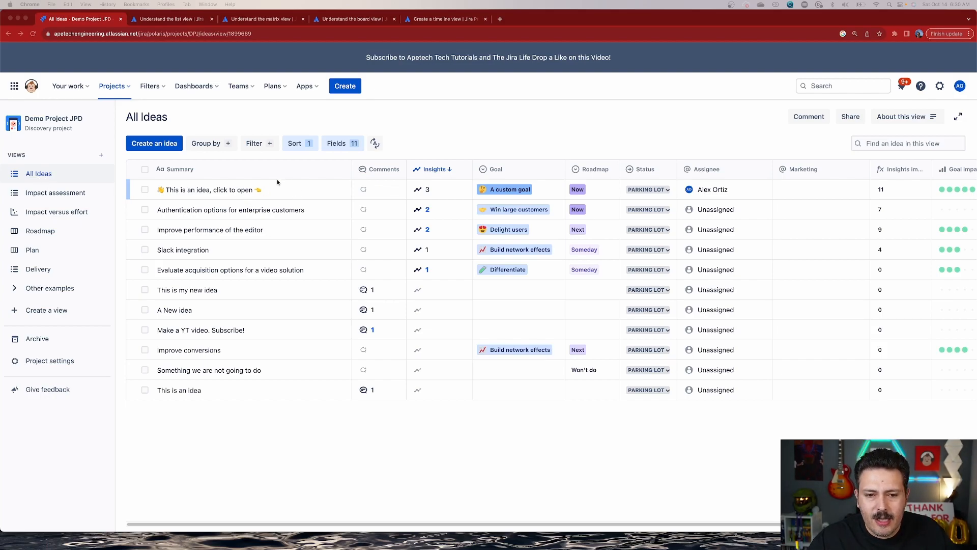
mouse_move(305, 369)
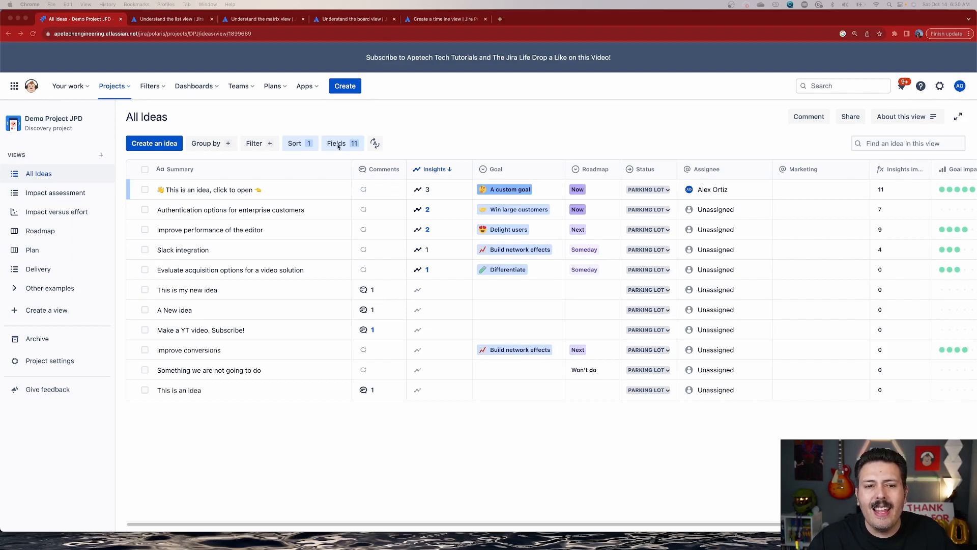
mouse_move(53, 185)
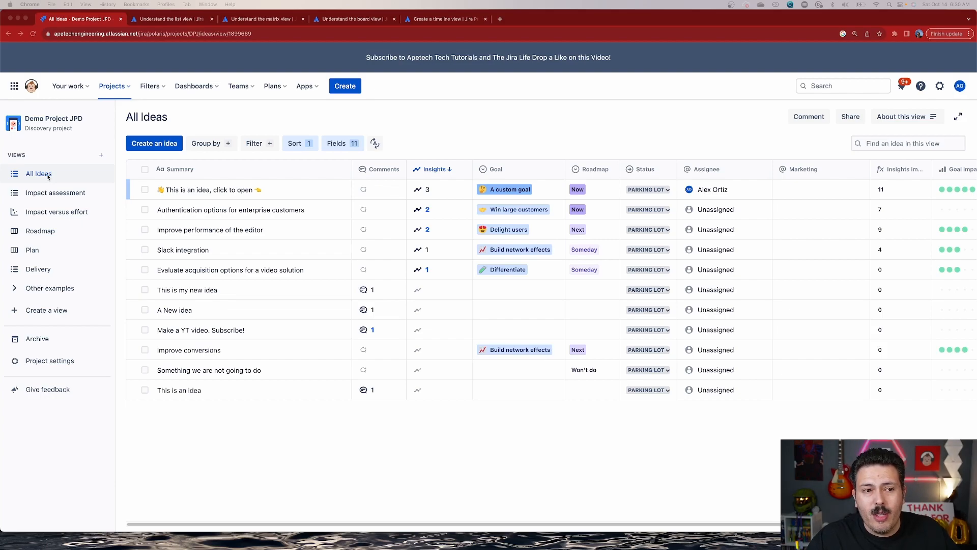
mouse_move(54, 193)
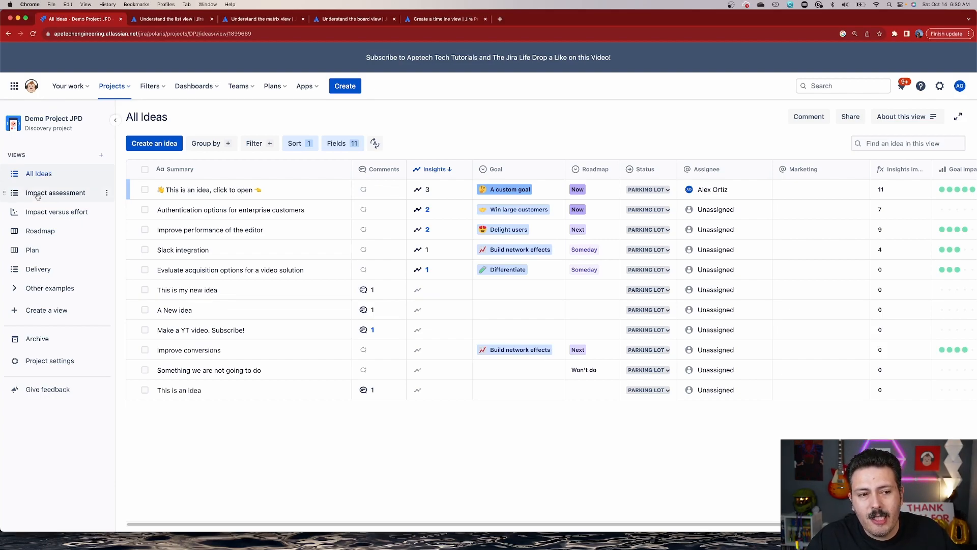
Show the Impact assessment view listing ideas by impact score, goal impact and effort.
click(55, 193)
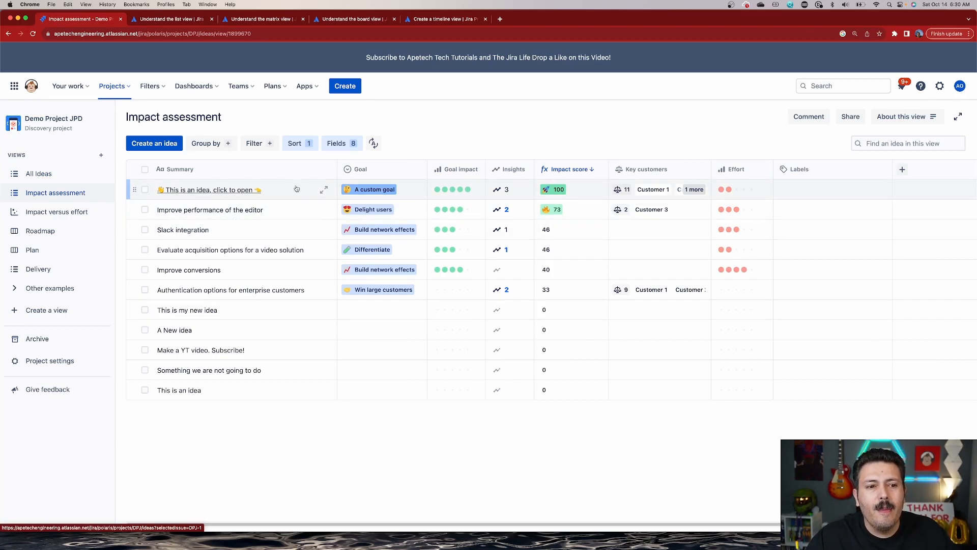
mouse_move(575, 310)
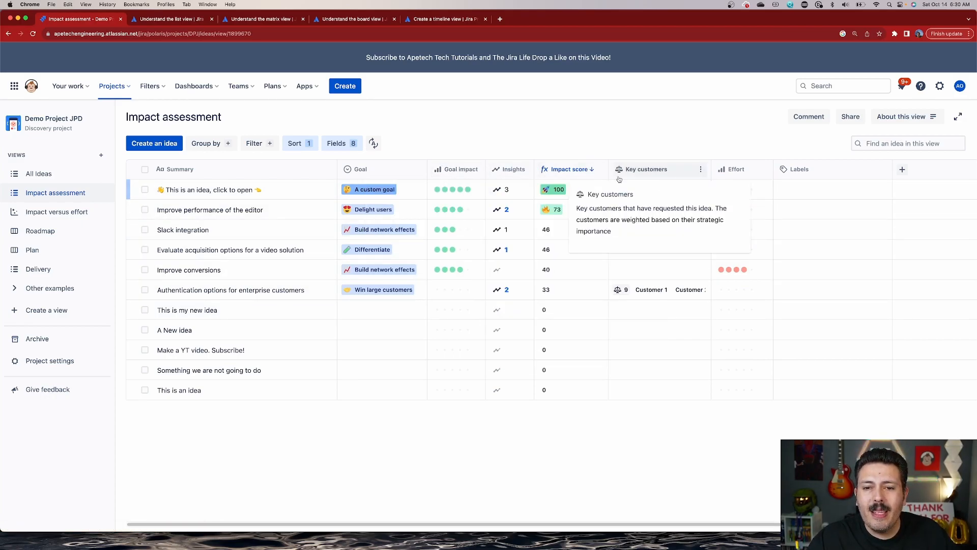
mouse_move(628, 175)
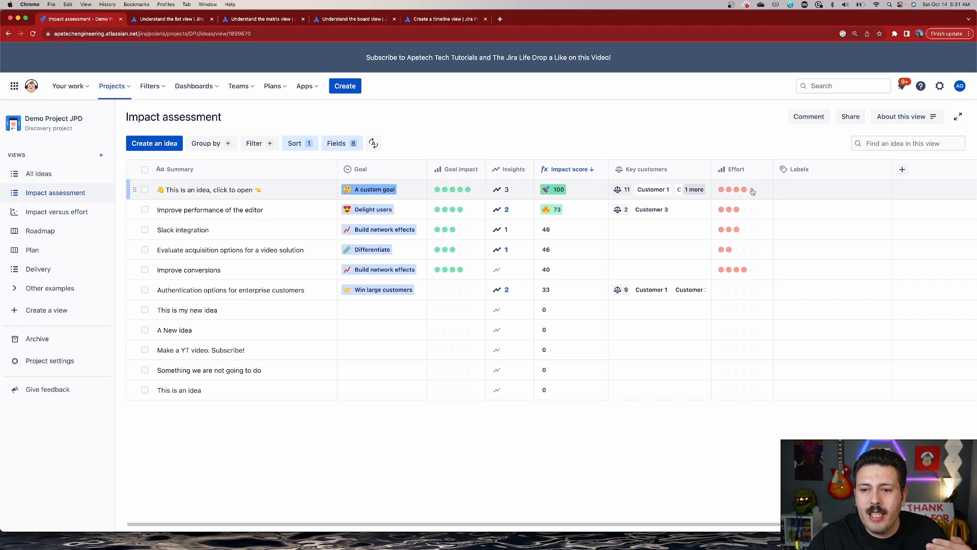
mouse_move(751, 189)
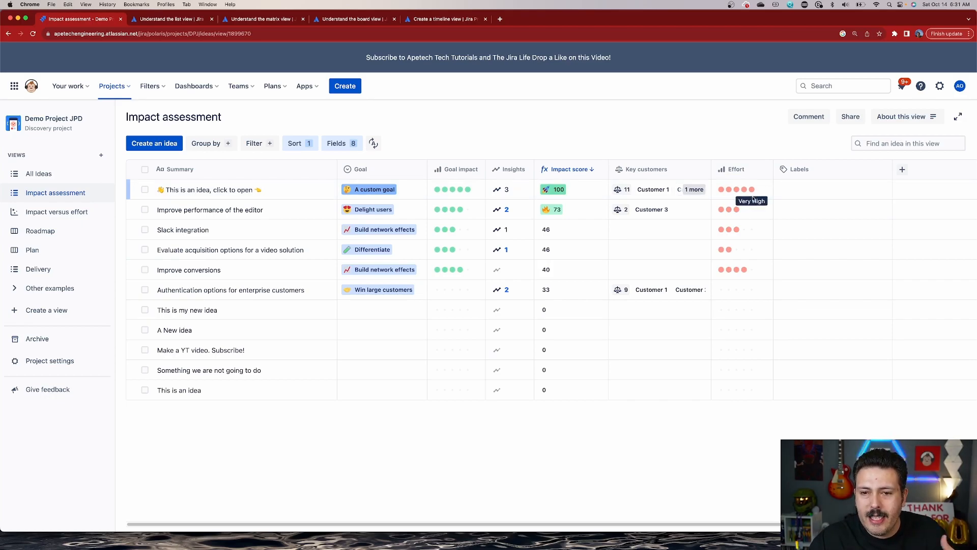
mouse_move(497, 189)
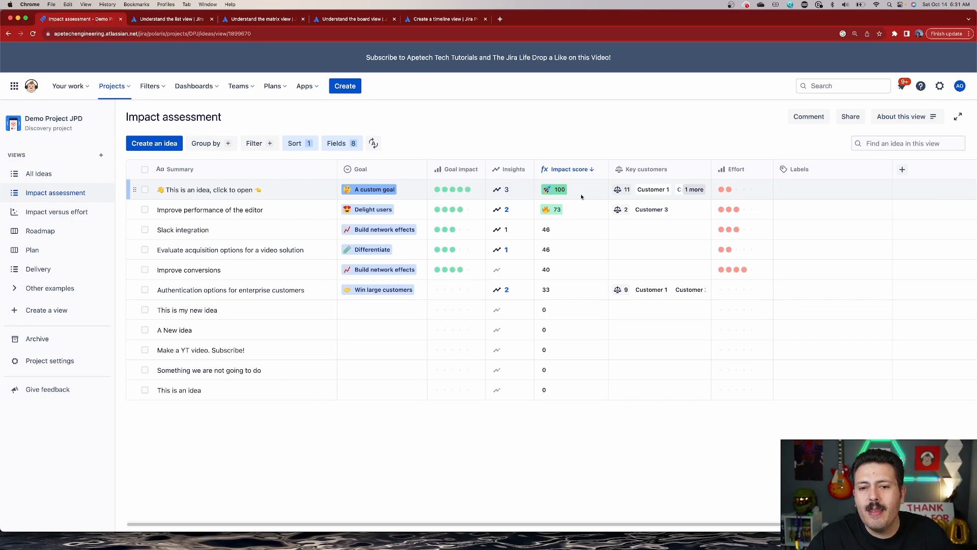
mouse_move(581, 195)
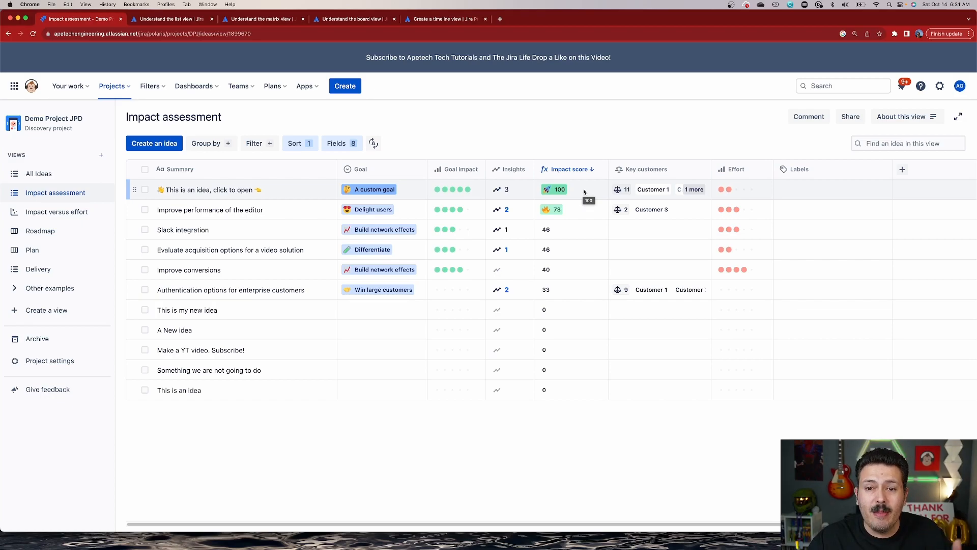
mouse_move(714, 198)
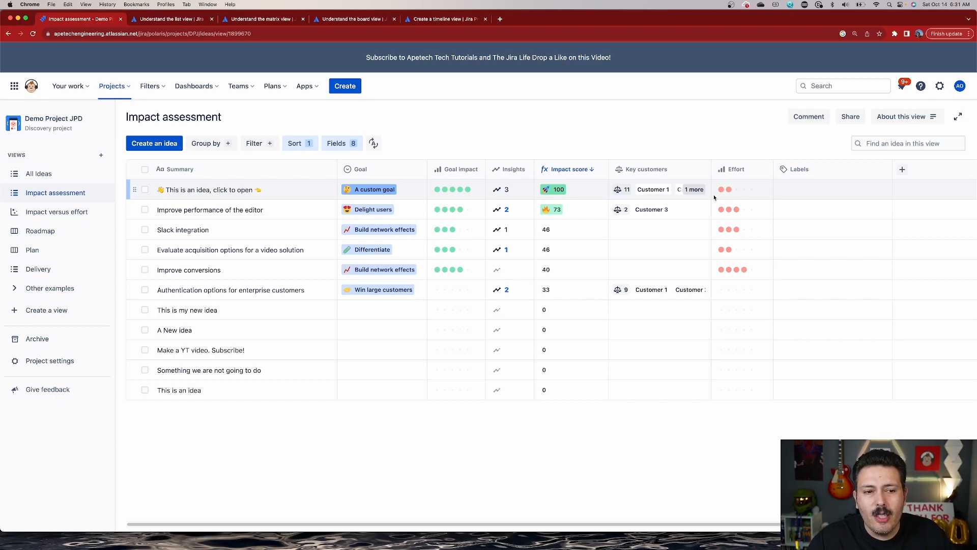
mouse_move(252, 243)
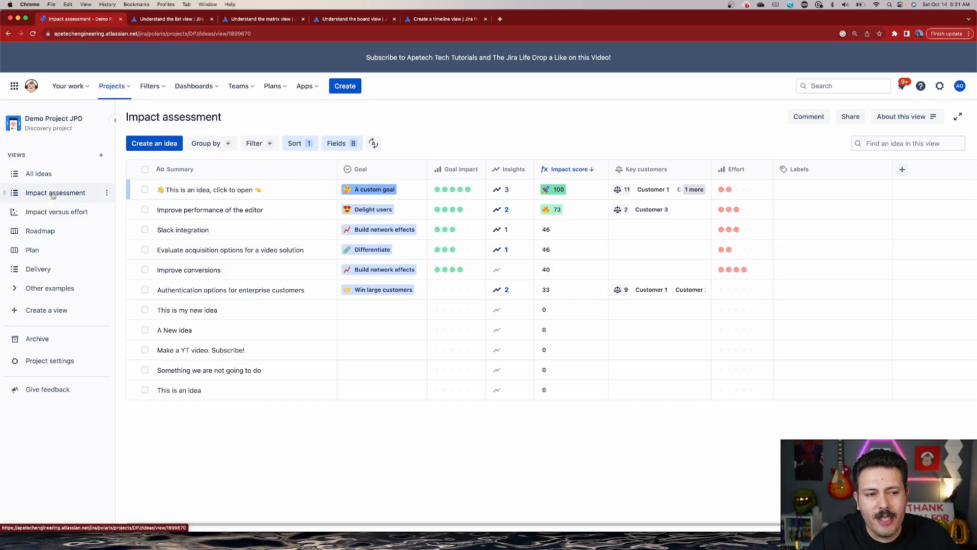
Show the Impact versus effort matrix plotting ideas as bubbles by effort and impact score.
click(56, 211)
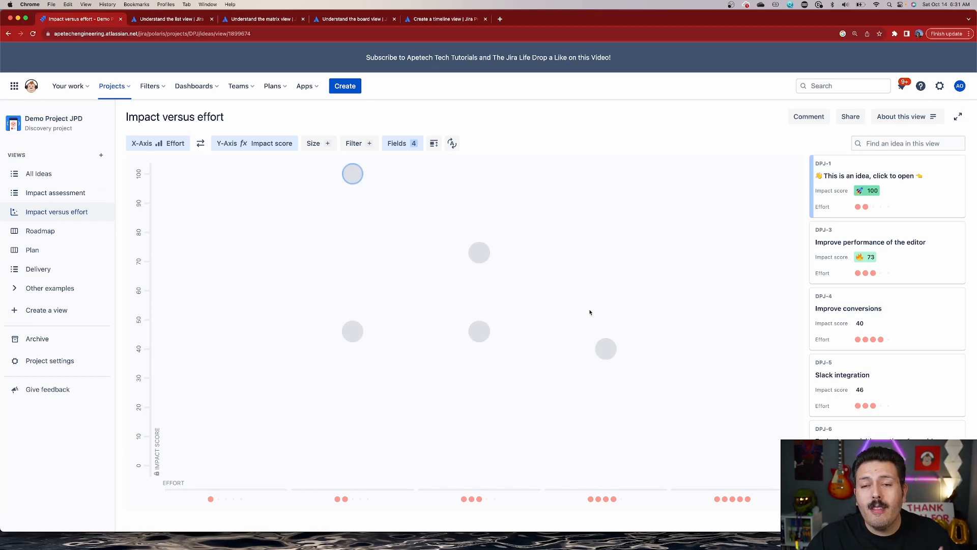
mouse_move(140, 395)
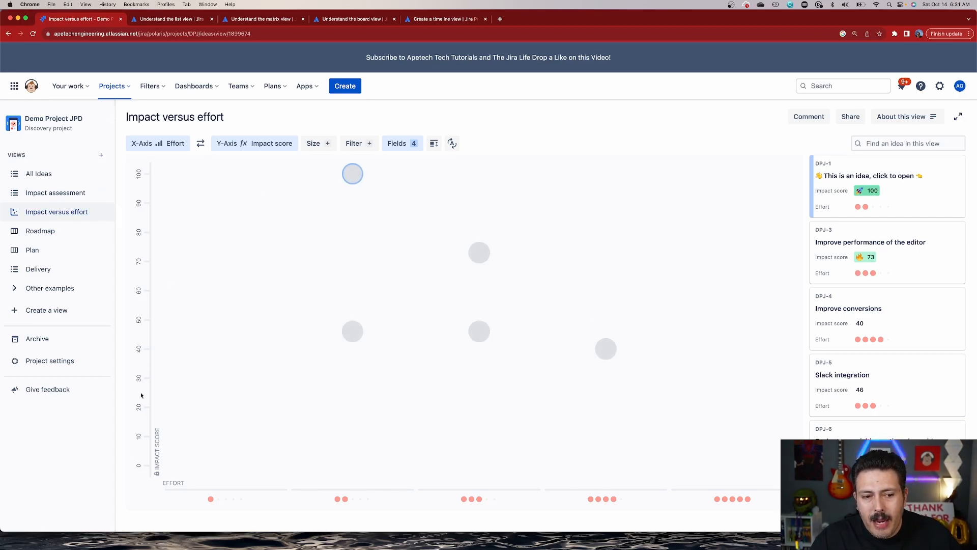
mouse_move(215, 479)
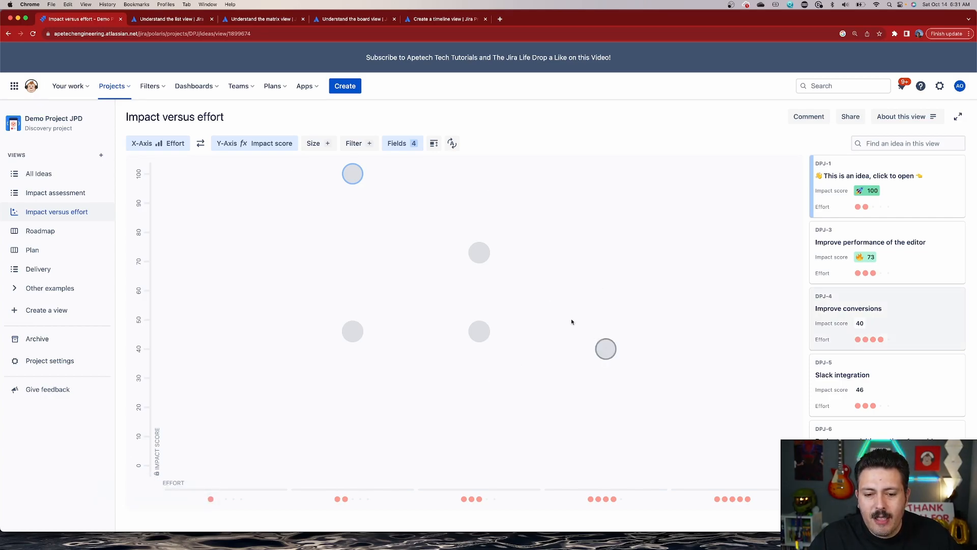
mouse_move(170, 261)
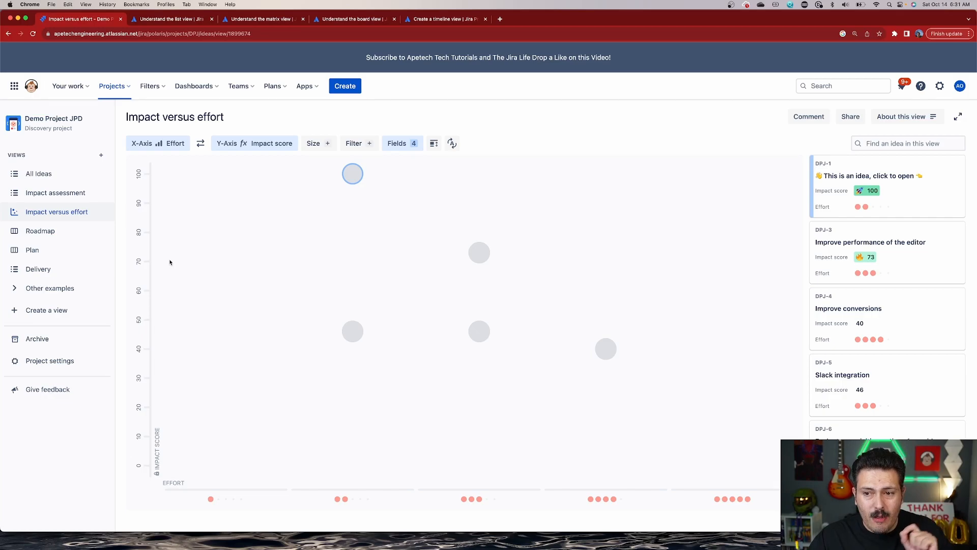
mouse_move(476, 233)
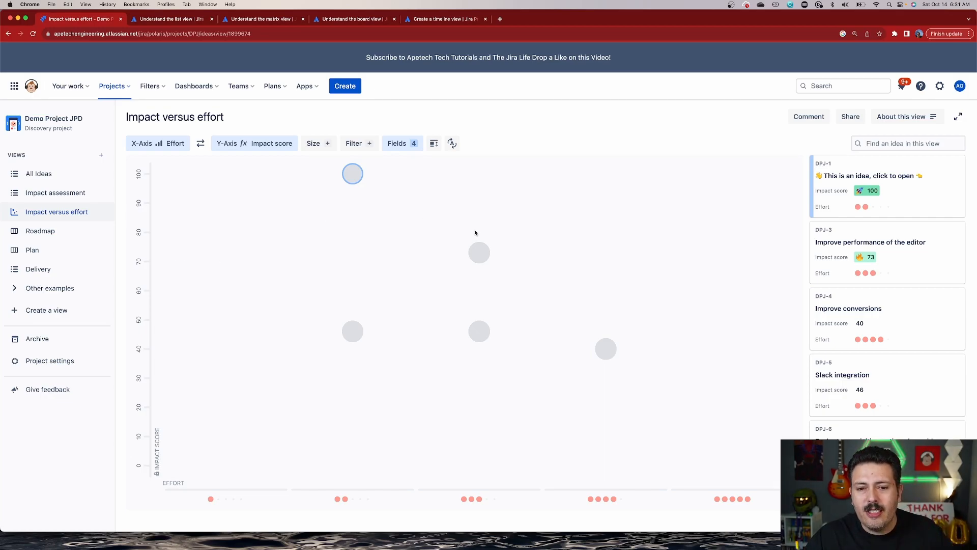
mouse_move(693, 251)
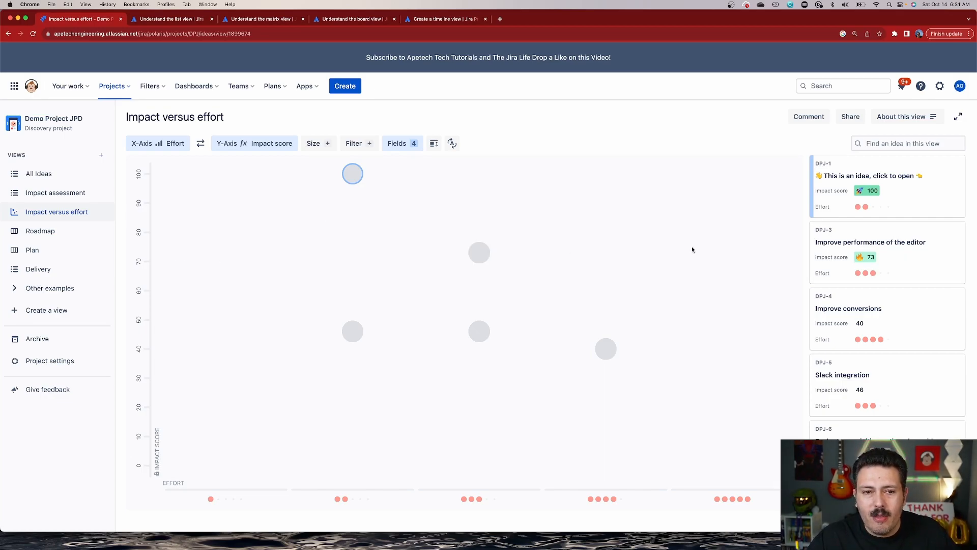
mouse_move(39, 231)
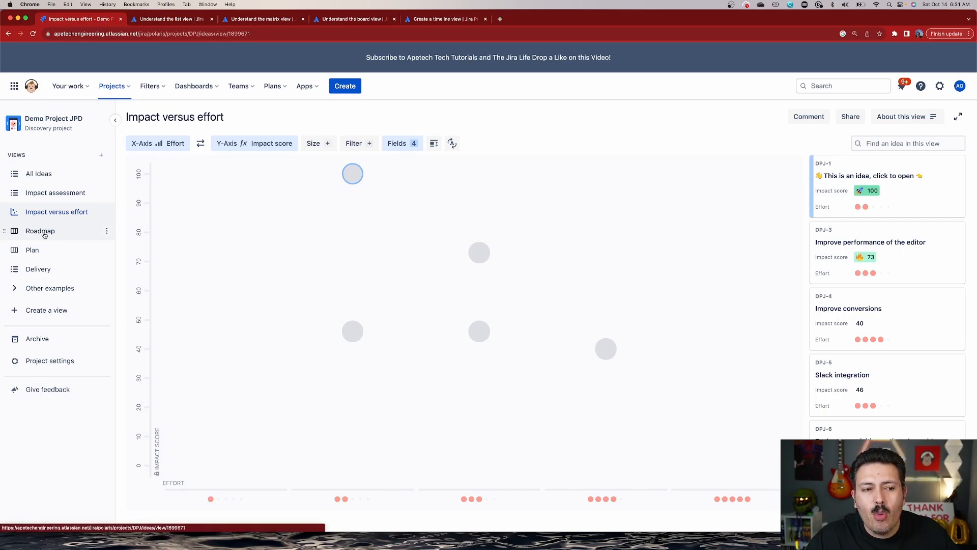
View the Roadmap board, then the Plan view grouping ideas by team across quarters.
click(39, 231)
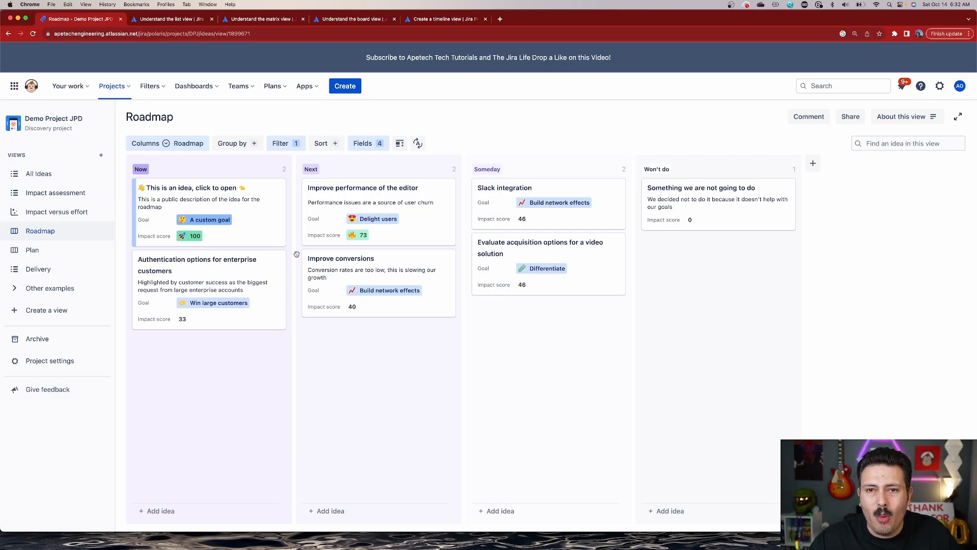
mouse_move(323, 265)
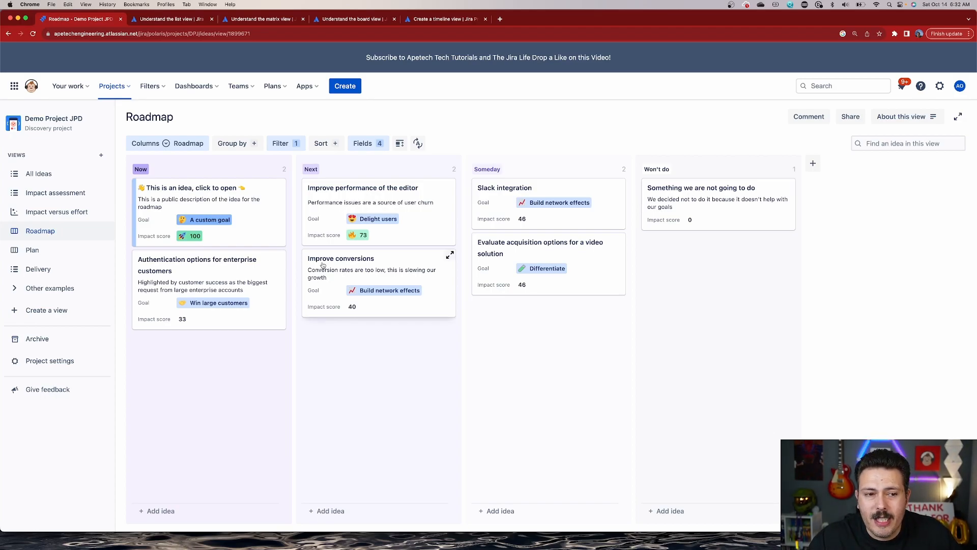
click(32, 251)
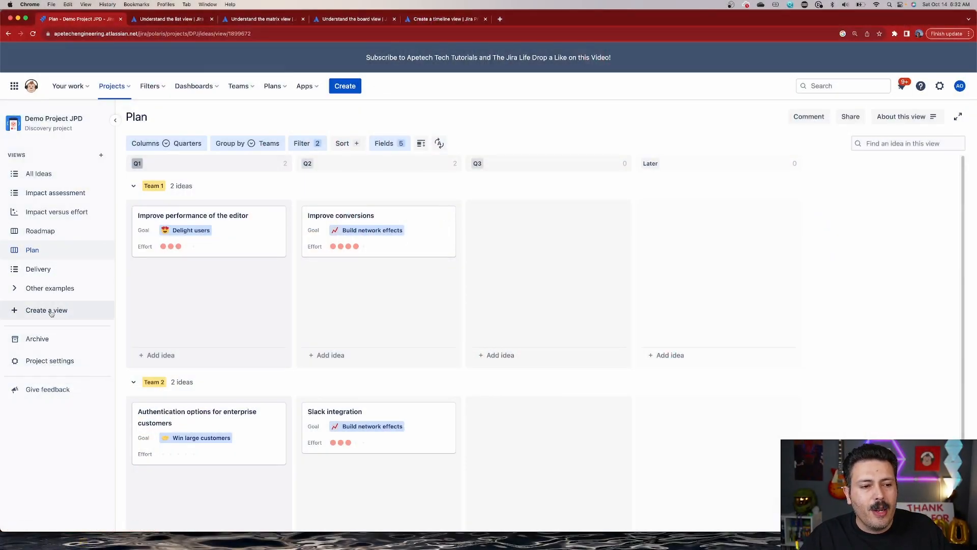
Bring up the Create a view choices: section, list, board, matrix or timeline.
click(45, 310)
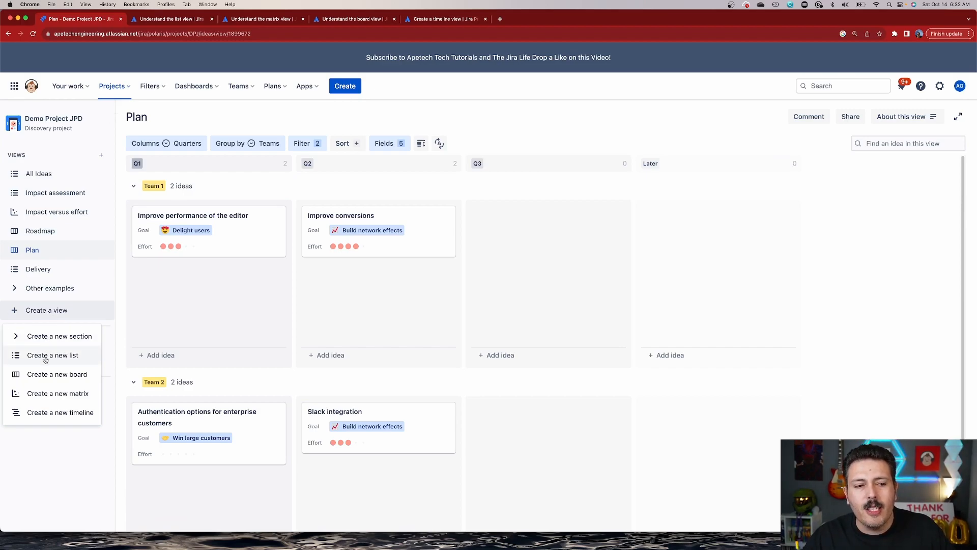
mouse_move(57, 393)
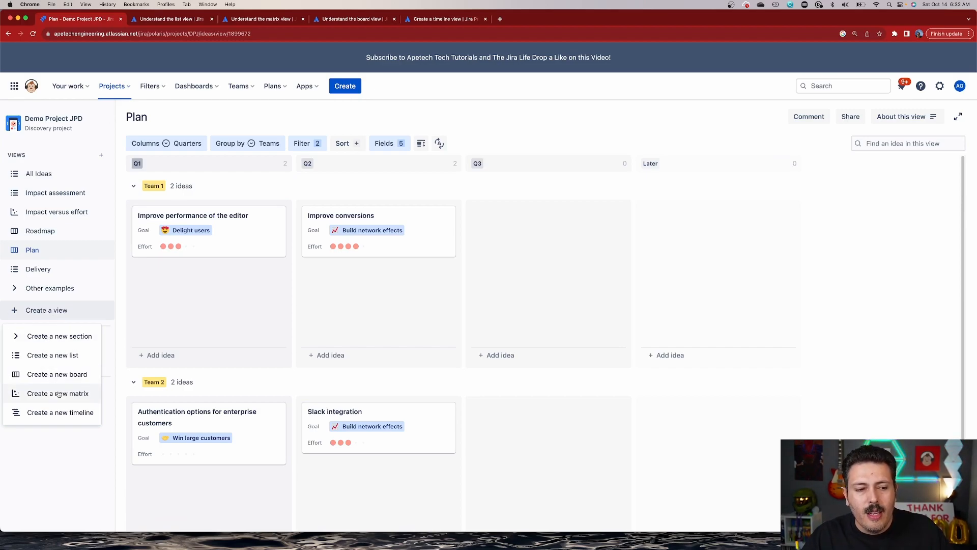
mouse_move(60, 412)
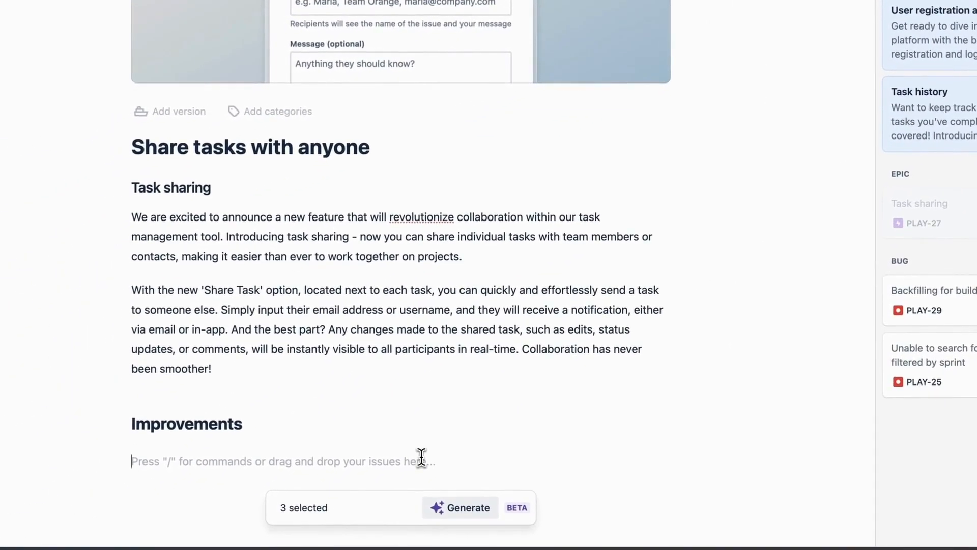
Generate the Improvements release notes with '/' and publish the release post now.
text(/)
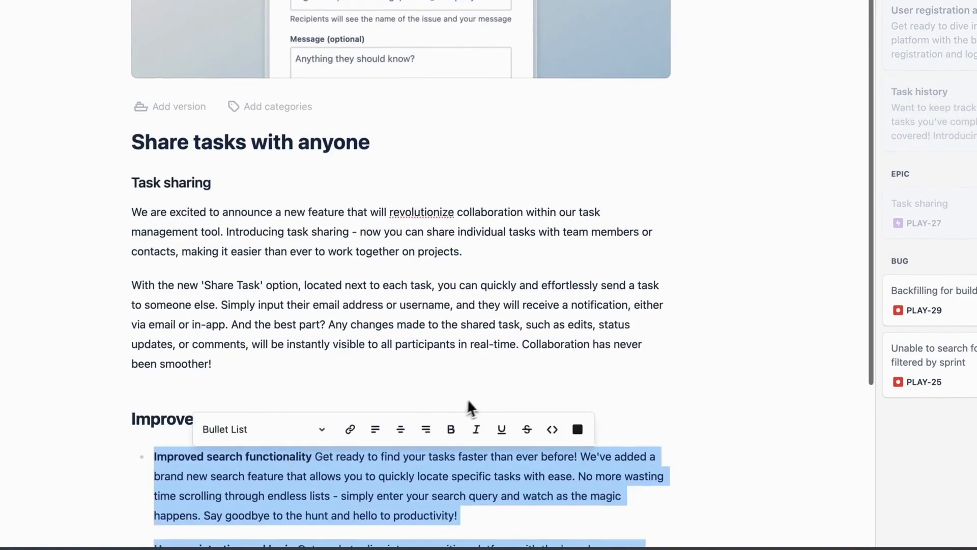
click(914, 22)
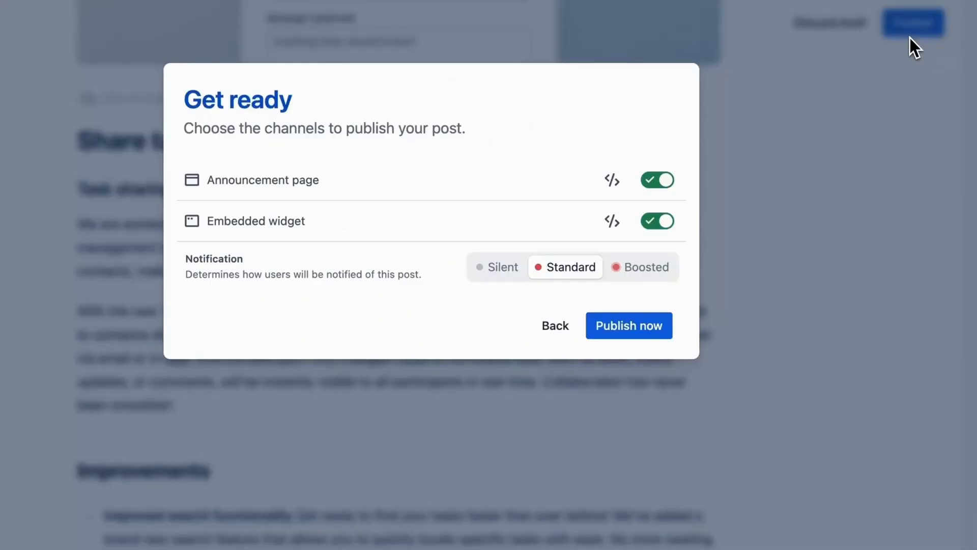
click(628, 326)
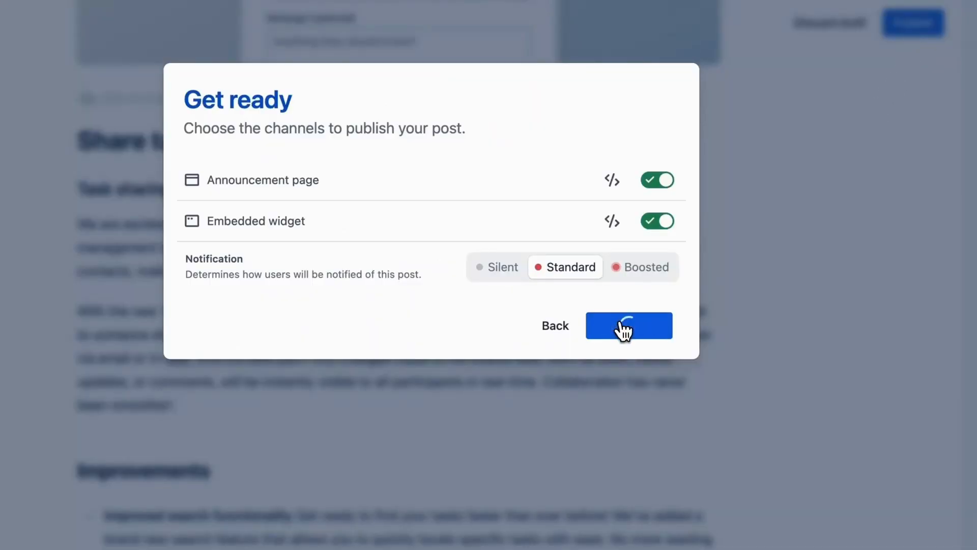
click(628, 325)
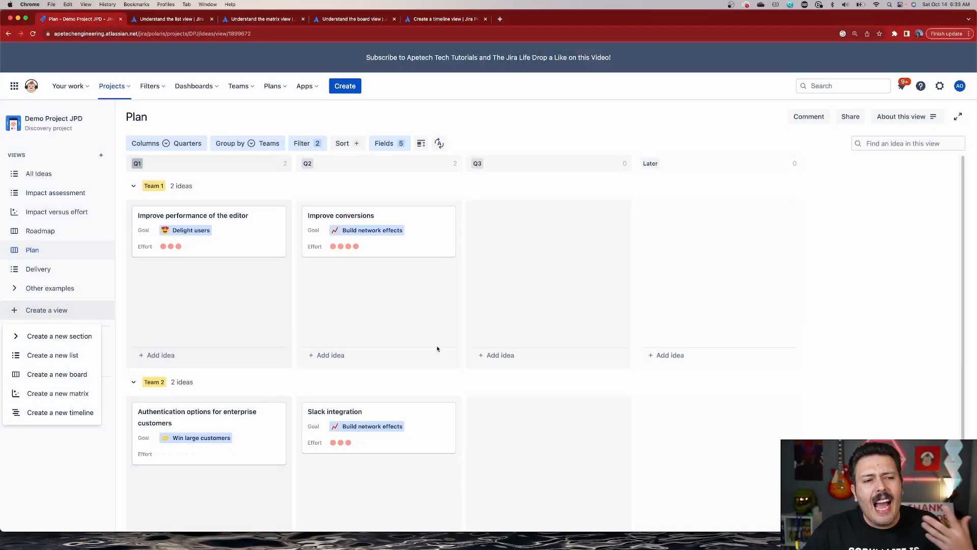
Review the Impact versus effort matrix, then return to the Roadmap board.
click(56, 211)
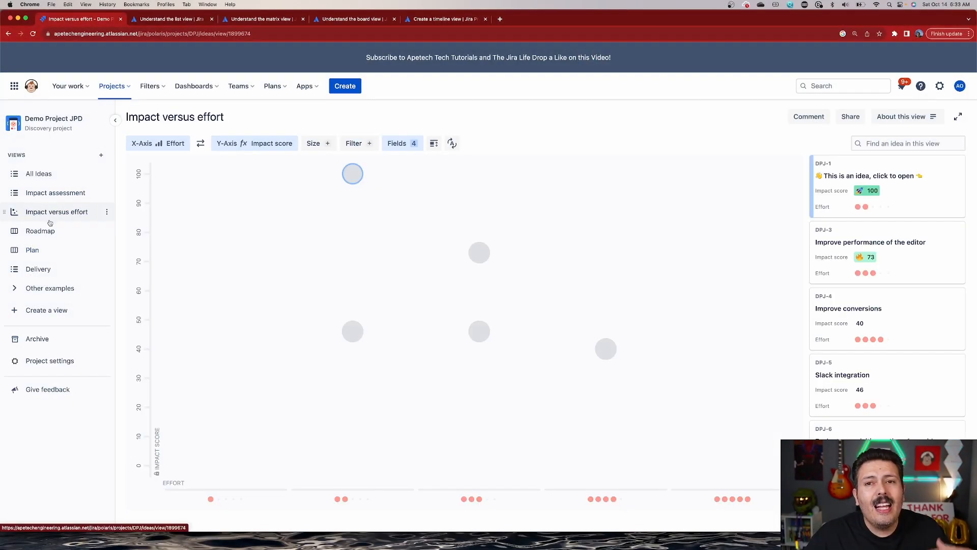
mouse_move(56, 231)
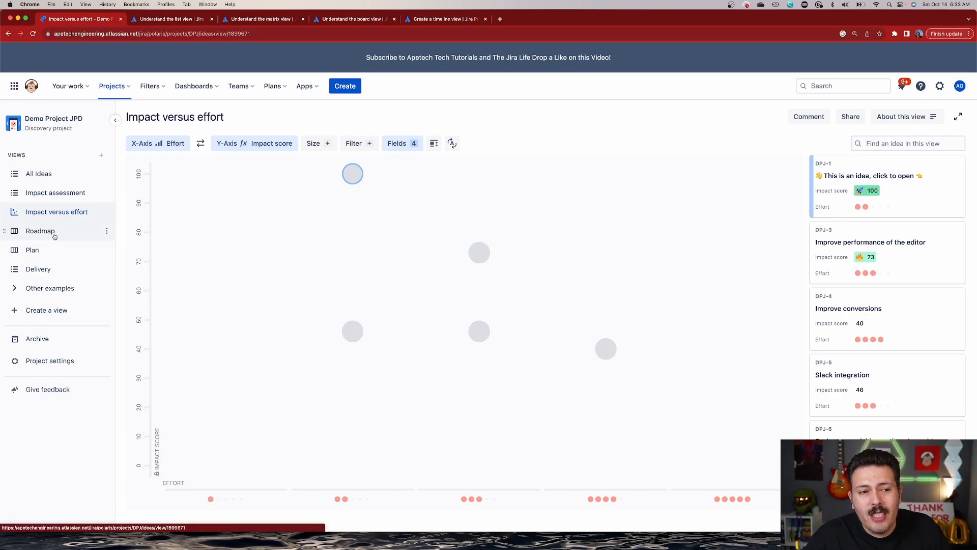
click(39, 232)
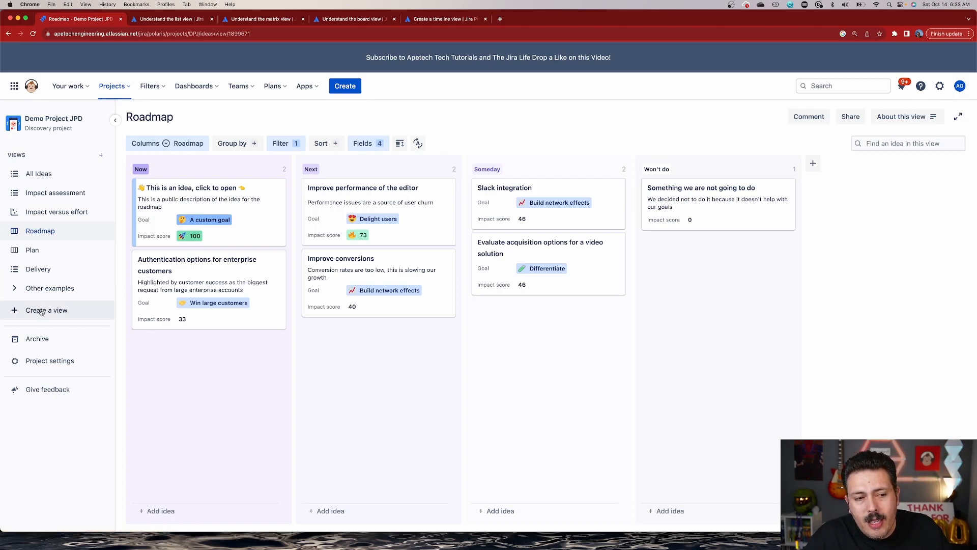
Create a new list view of all ideas and name it 'View for Video'.
click(46, 309)
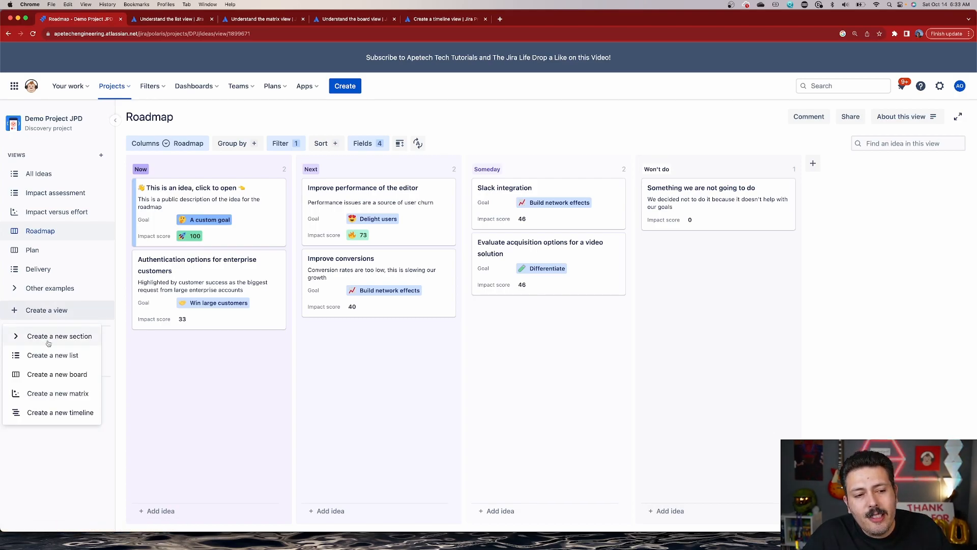
click(53, 354)
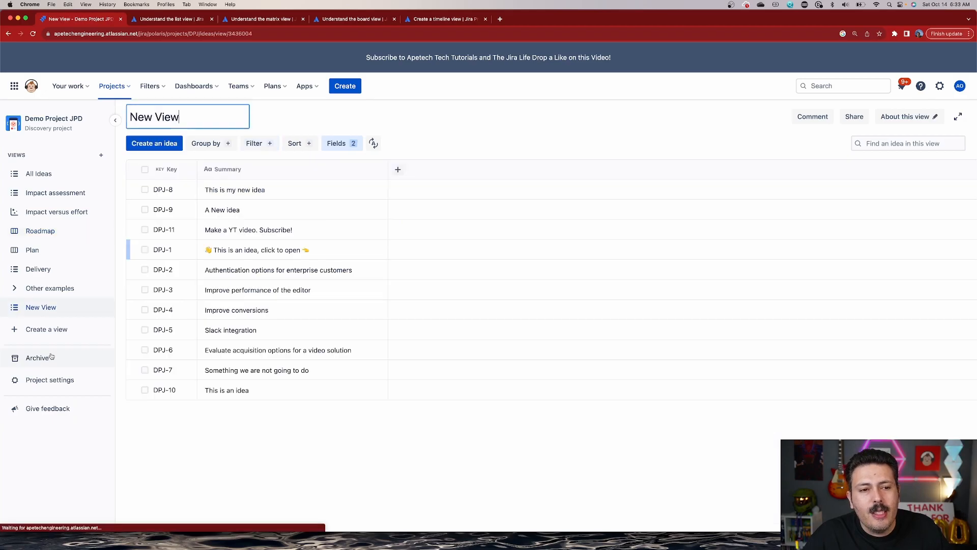
click(187, 116)
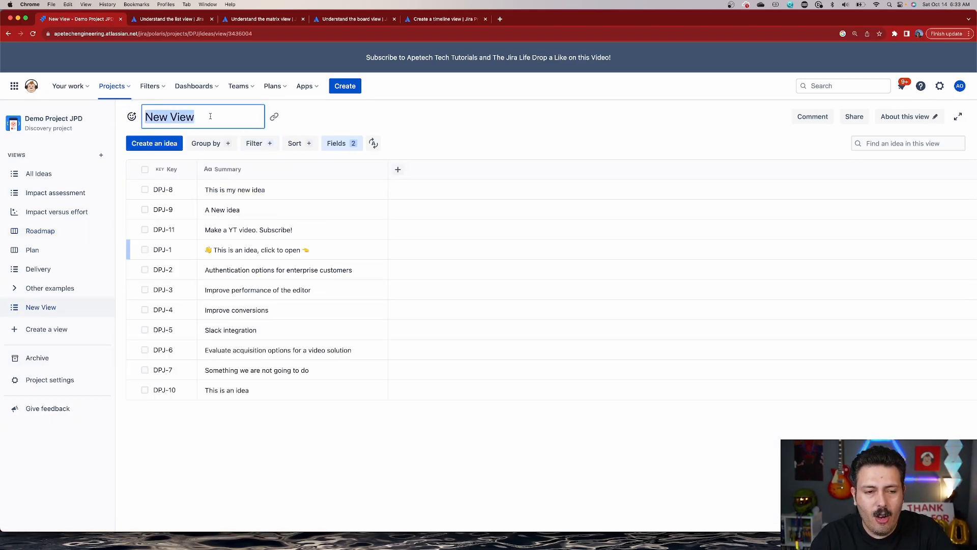
text(View)
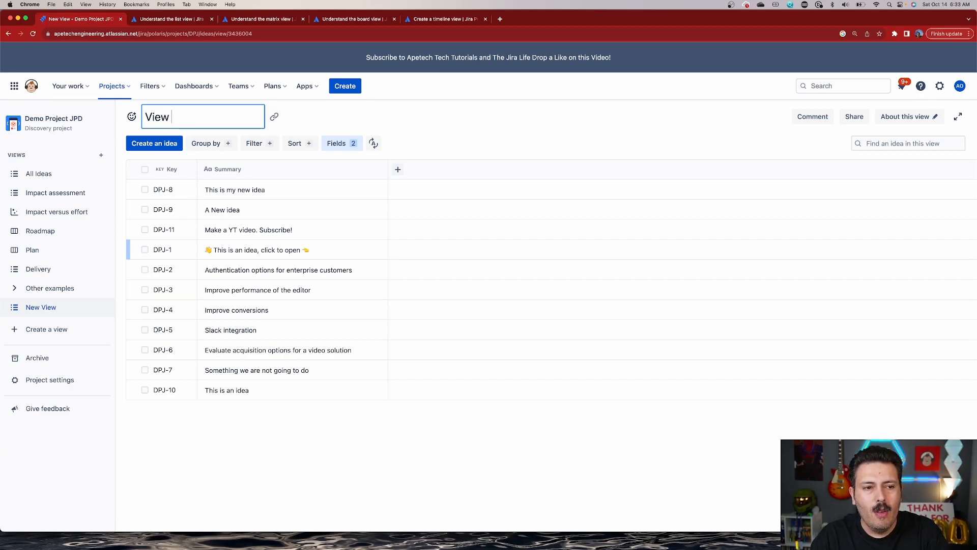
text(for Video)
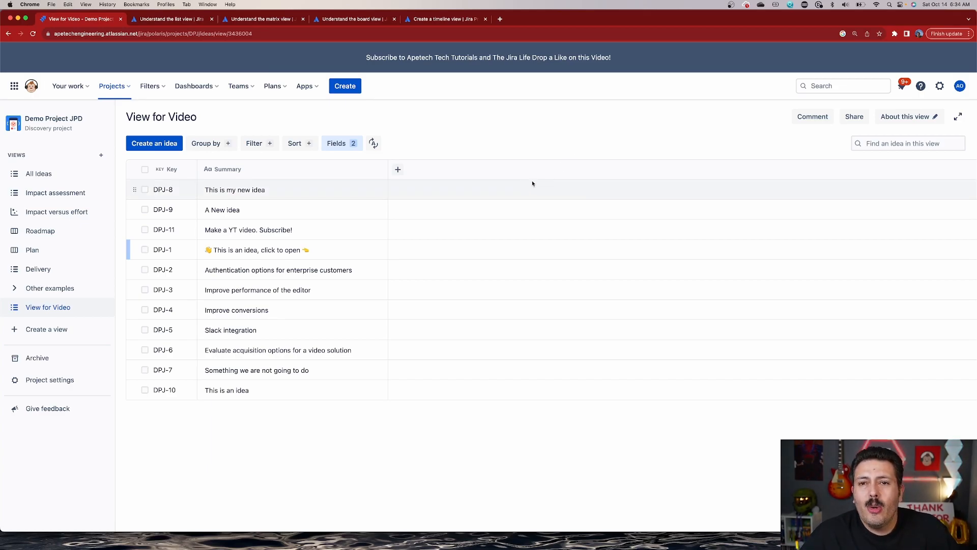
mouse_move(540, 171)
text(Video Ideas)
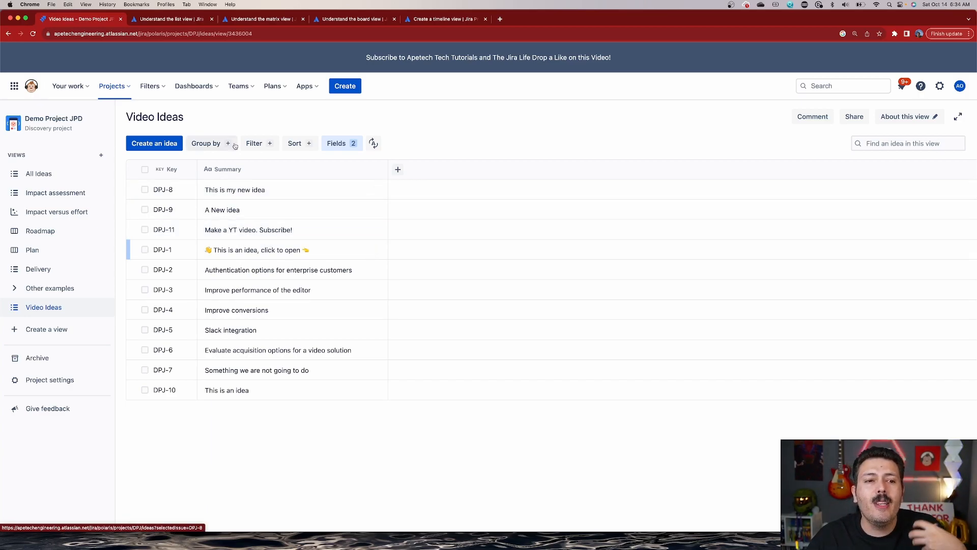
mouse_move(294, 143)
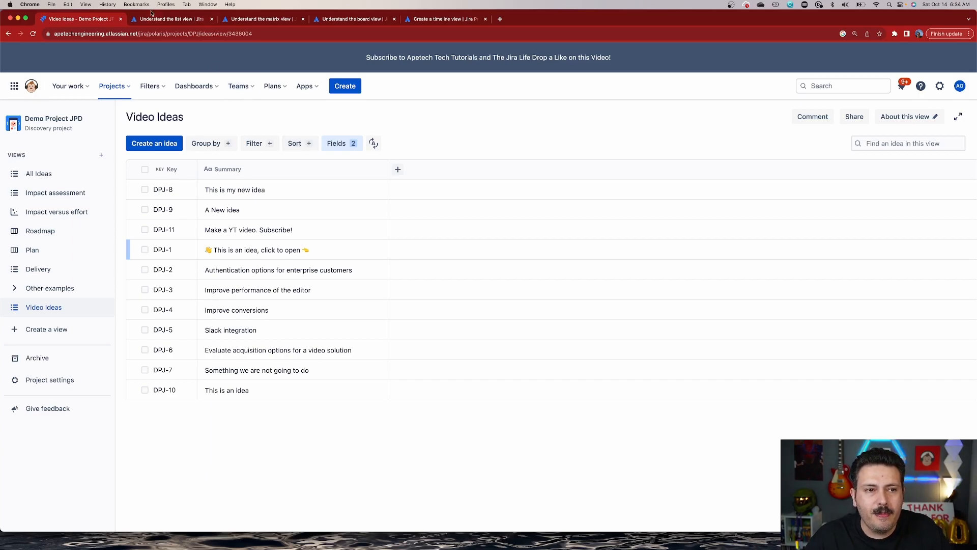
Switch to the 'Understand the list view' Atlassian support article in Chrome.
click(171, 18)
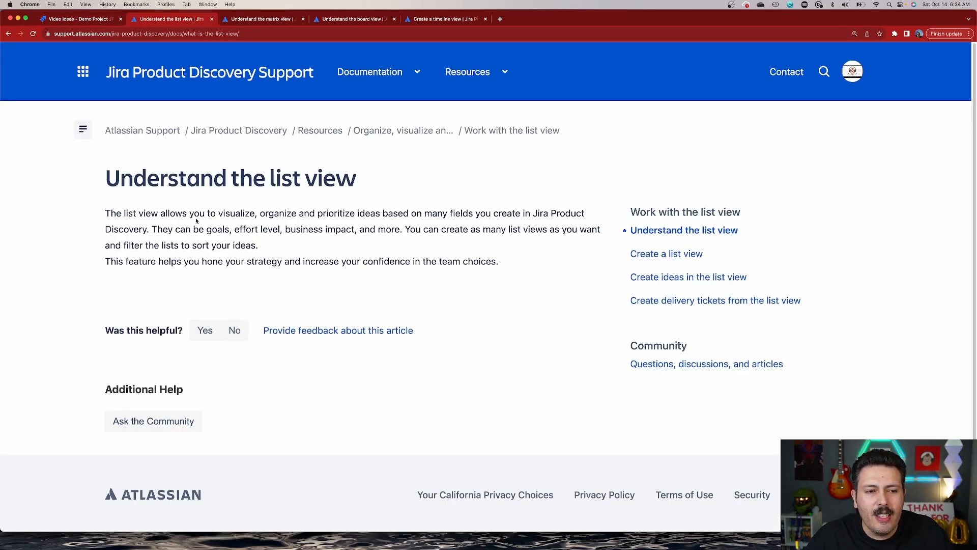
mouse_move(330, 223)
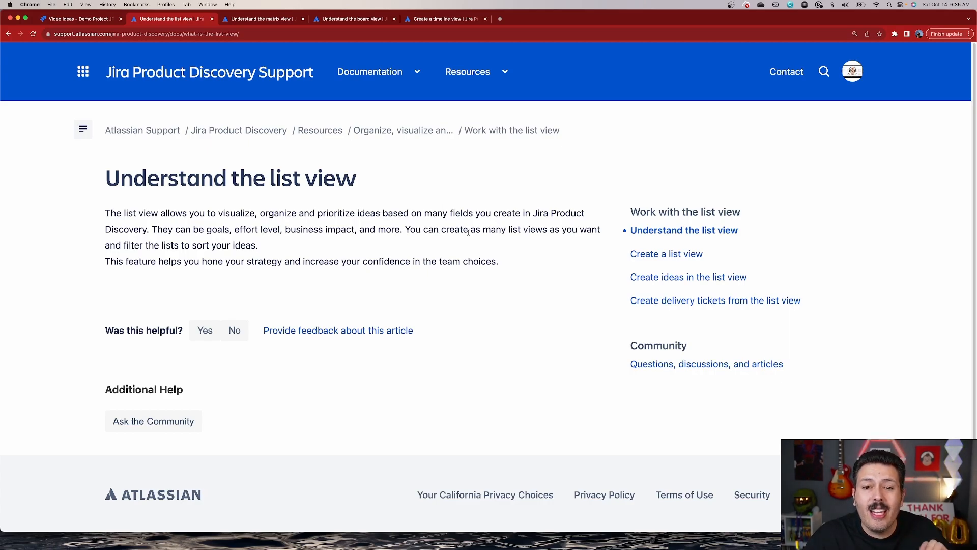
mouse_move(122, 237)
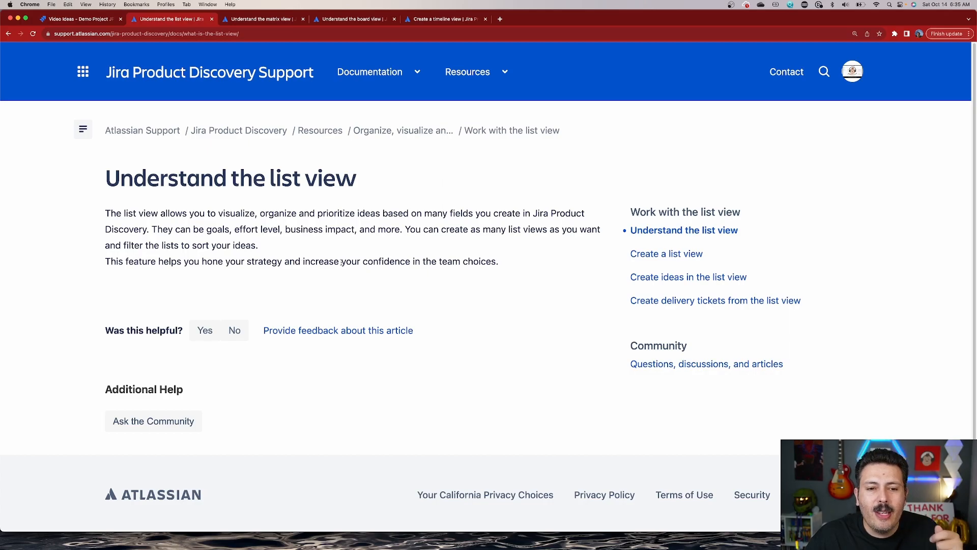
click(75, 19)
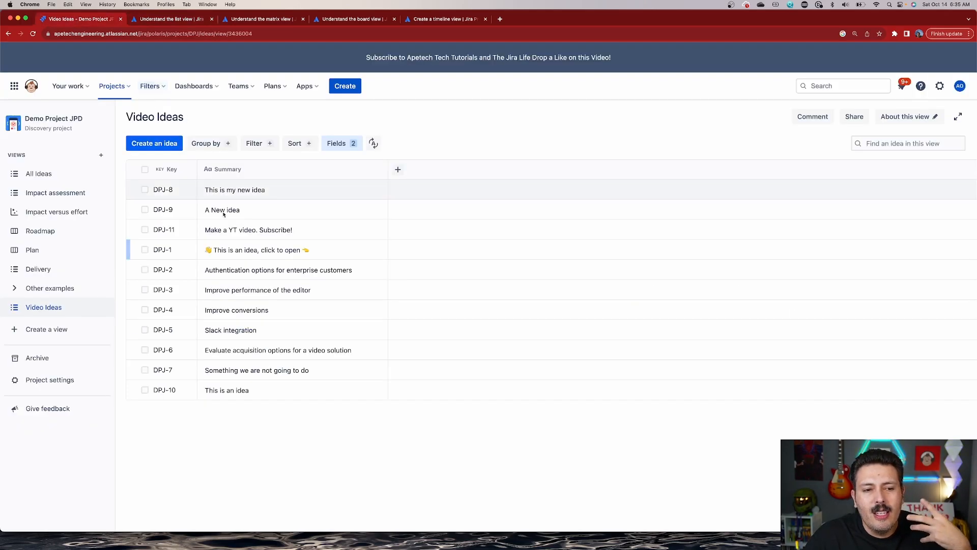
mouse_move(398, 169)
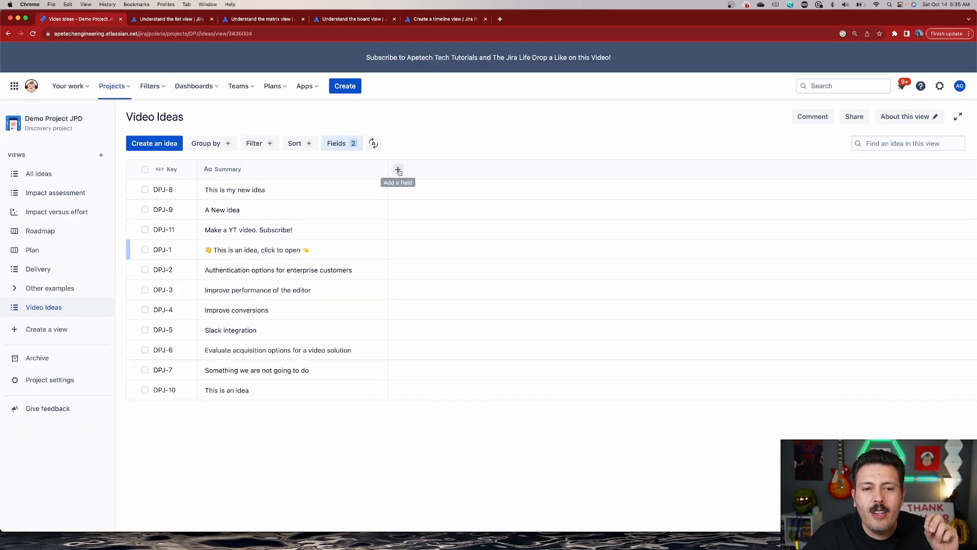
click(398, 169)
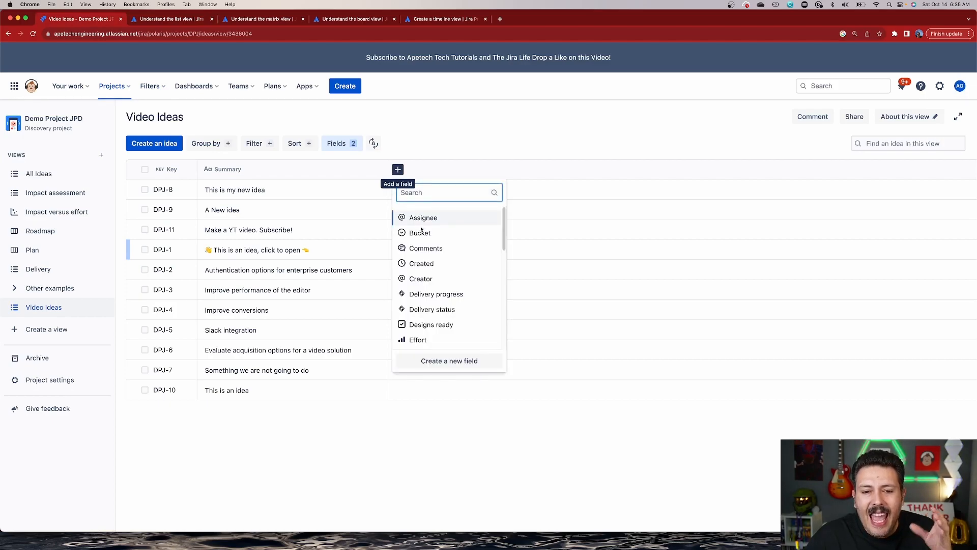
scroll(down, 3)
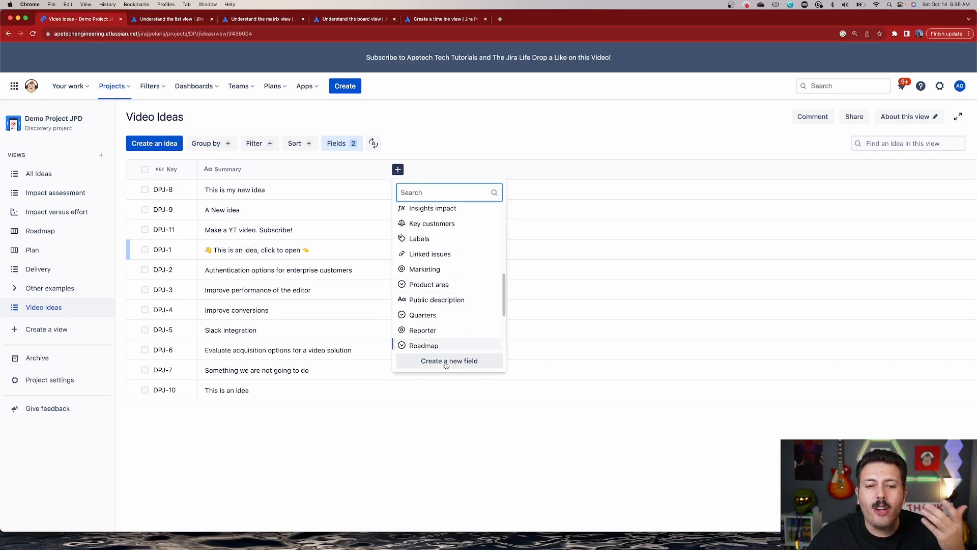
click(449, 361)
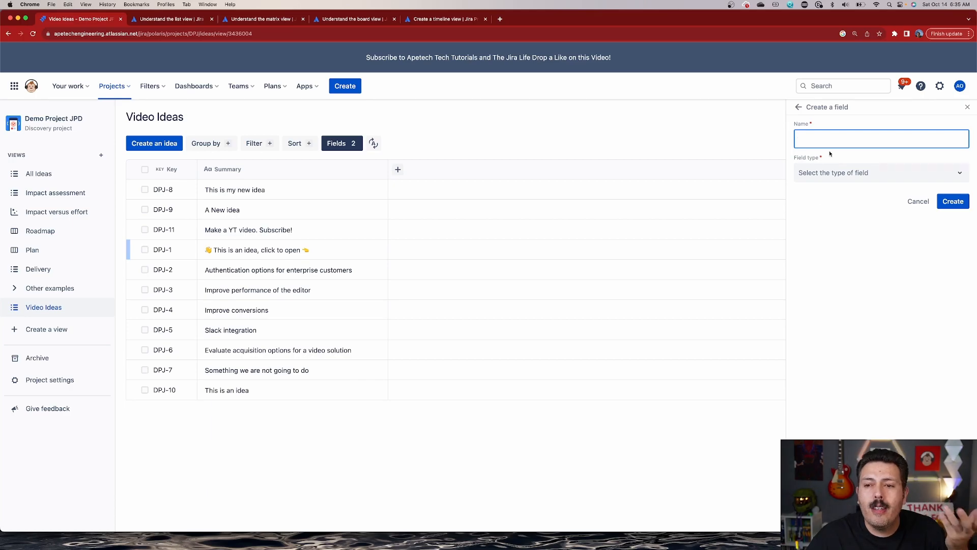
click(880, 173)
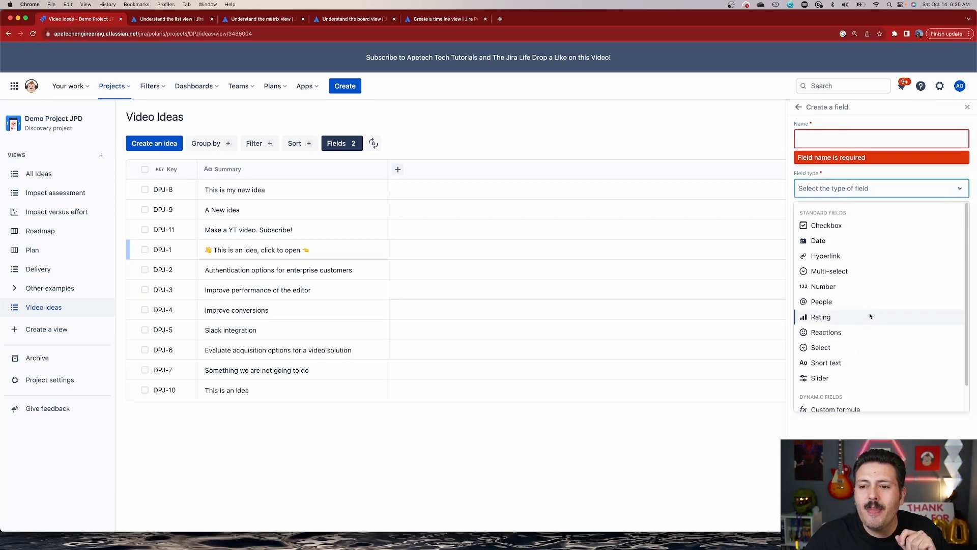
click(967, 107)
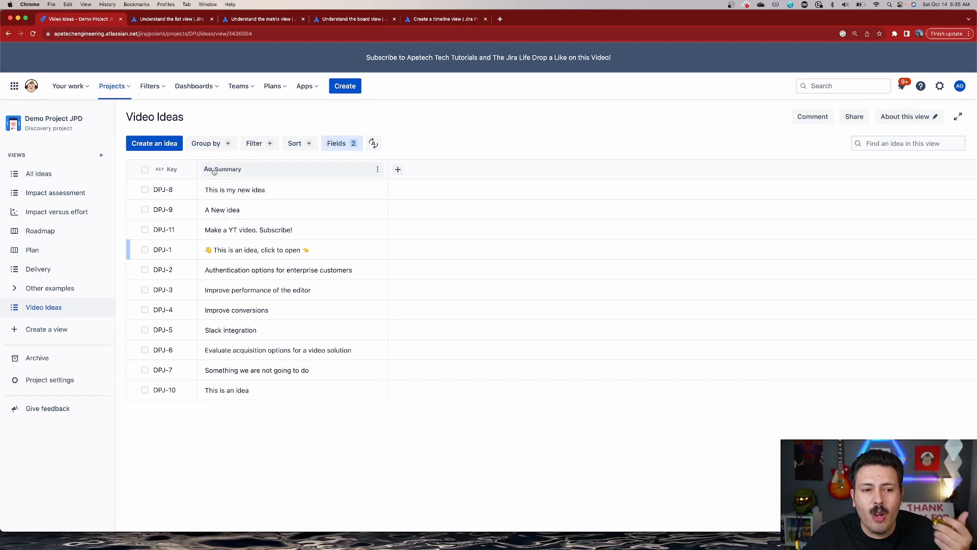
mouse_move(168, 169)
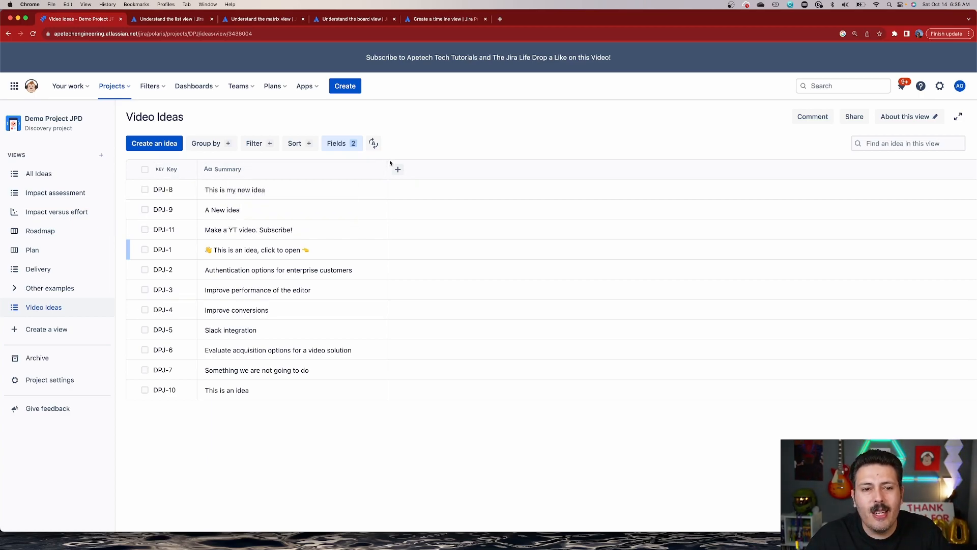
Sort the Video Ideas list by Product area and browse fields for a secondary sort.
click(294, 142)
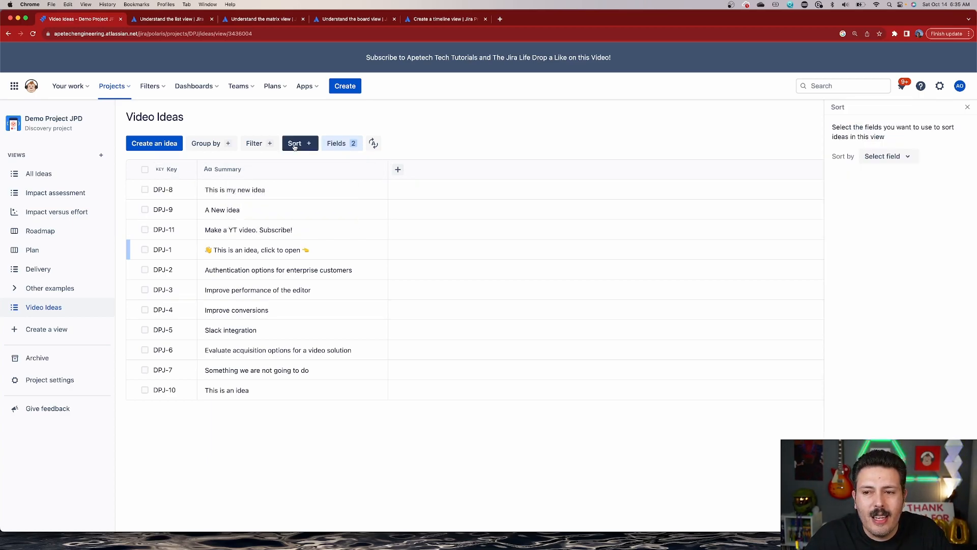
click(888, 156)
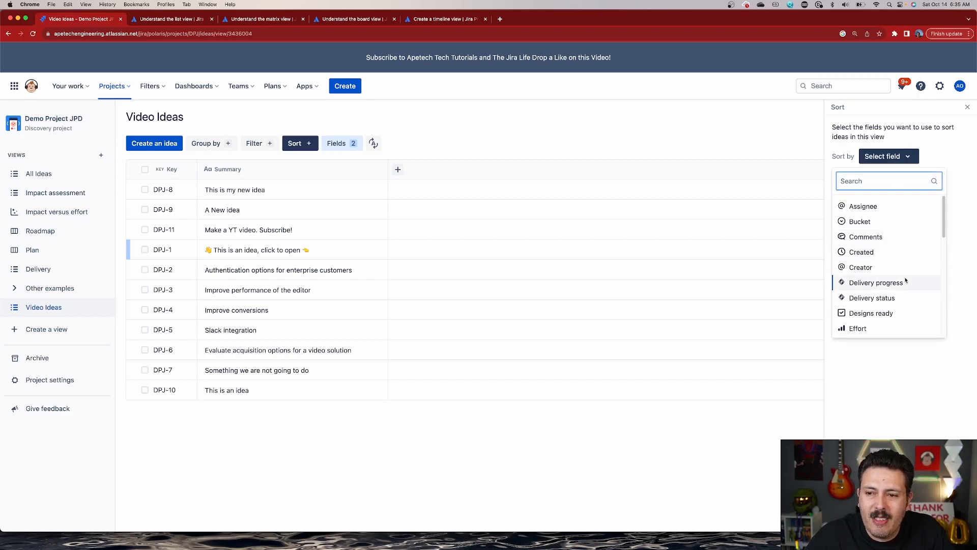
scroll(down, 3)
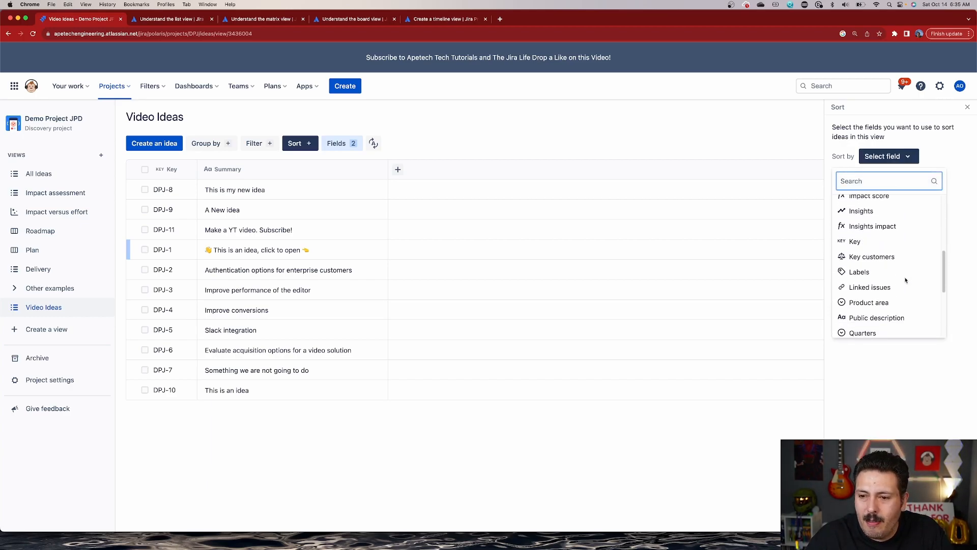
click(868, 303)
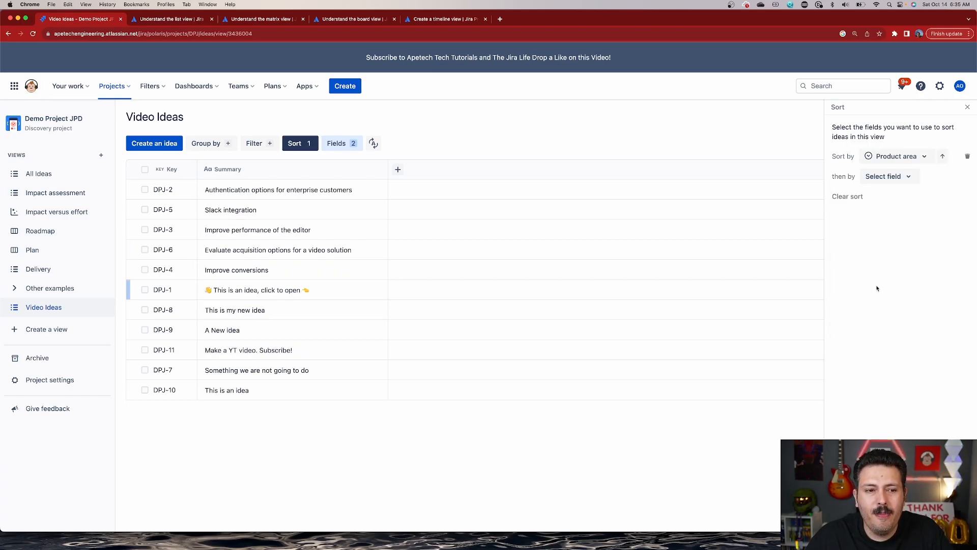
click(885, 176)
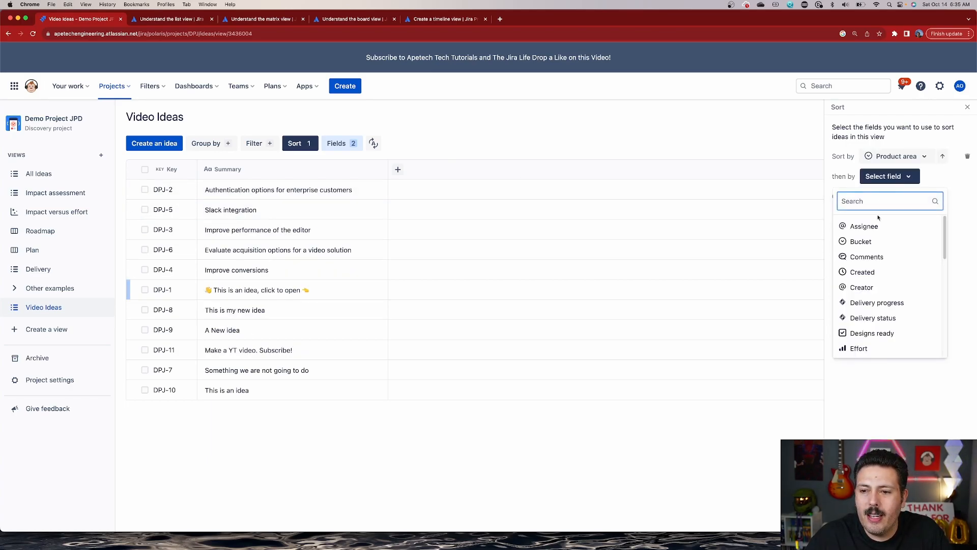
scroll(down, 3)
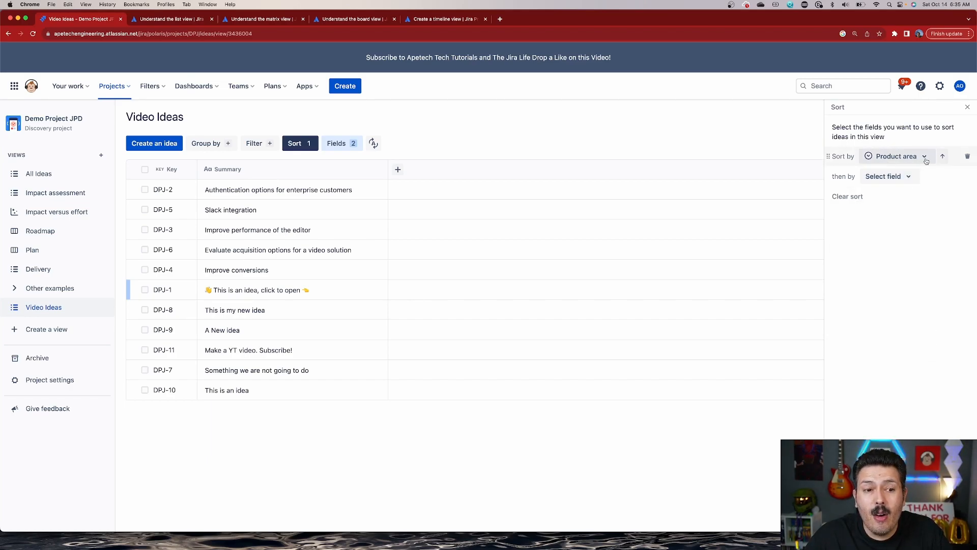
mouse_move(425, 143)
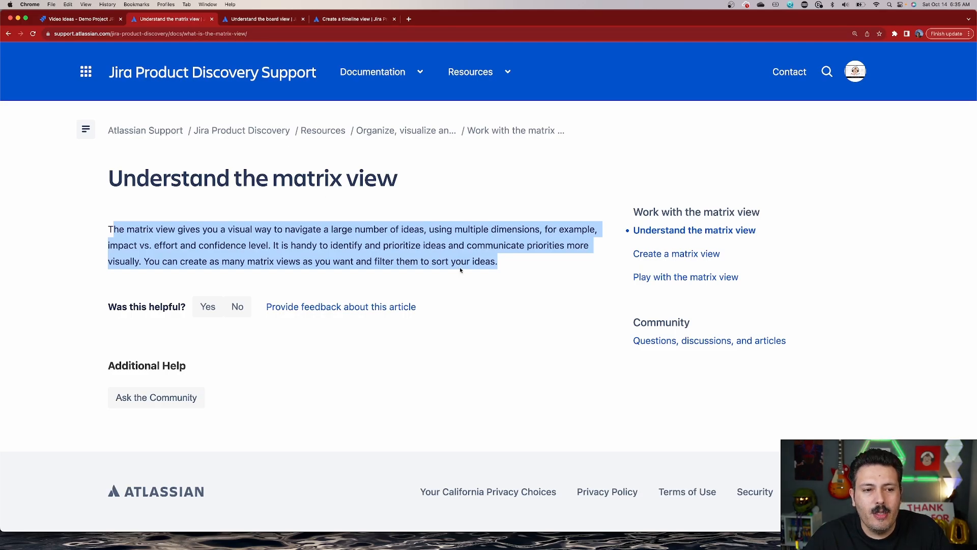
Switch to the 'Understand the matrix view' Atlassian support article in Chrome.
click(368, 245)
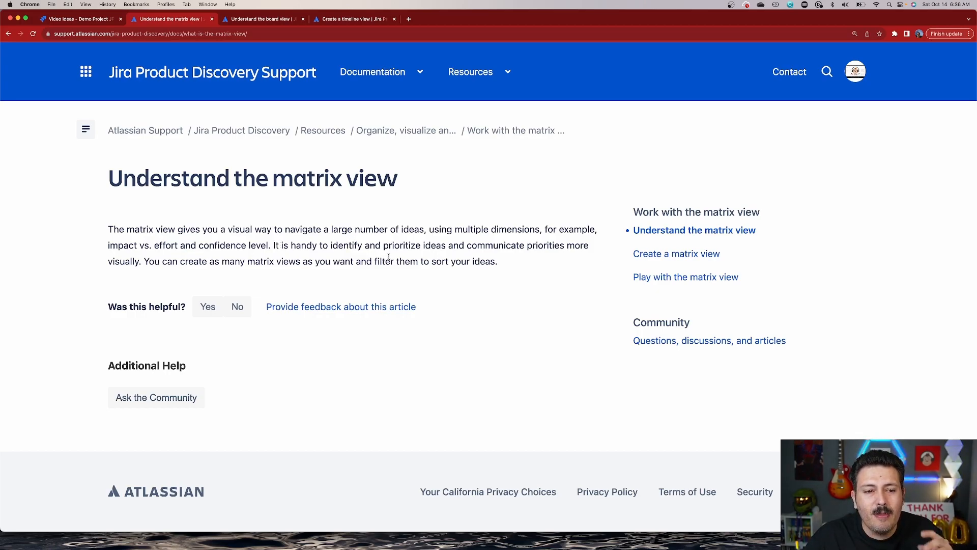
mouse_move(463, 187)
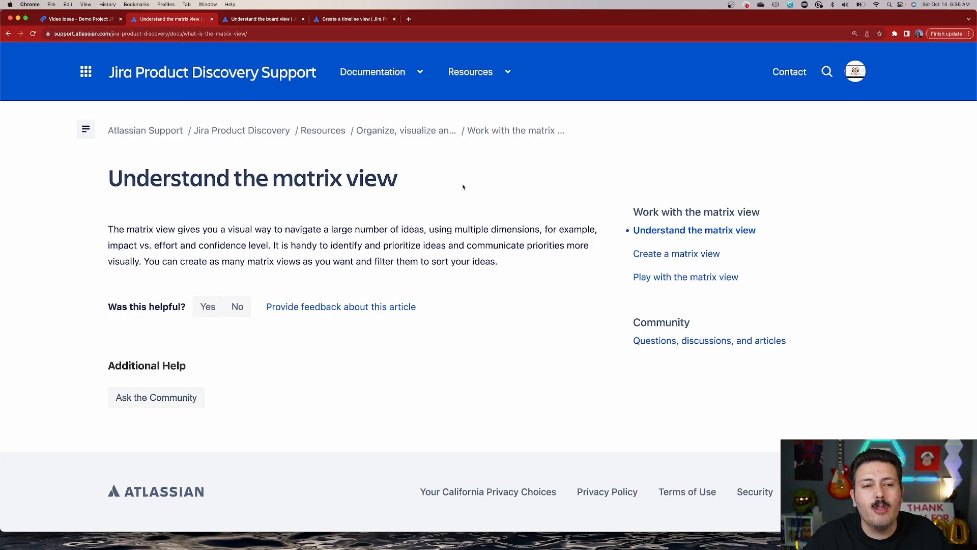
Create a new matrix view and name it 'video length vs impact'.
click(74, 18)
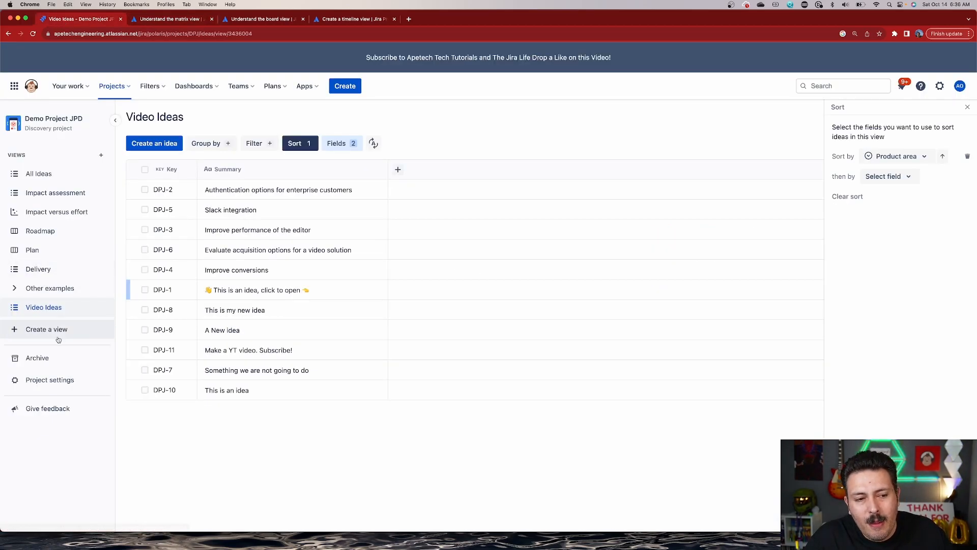
click(46, 329)
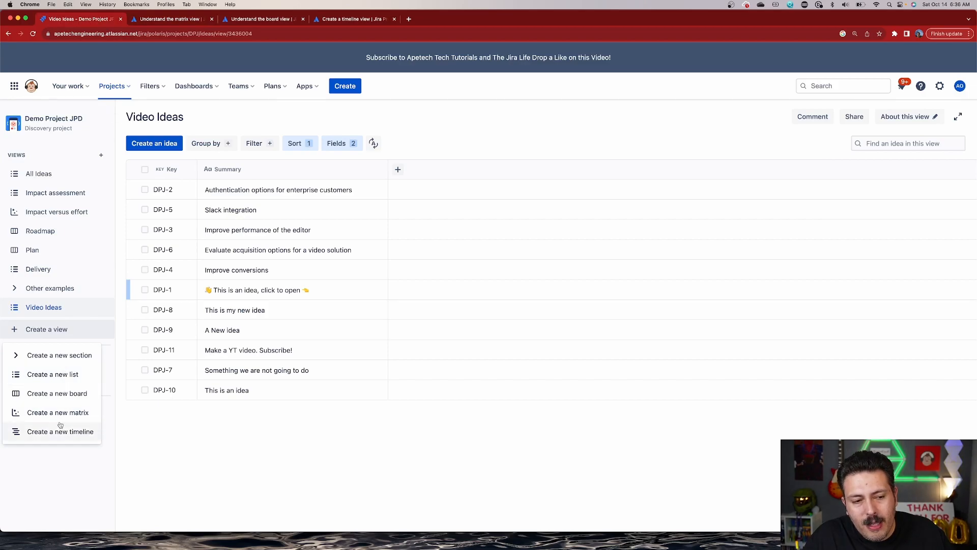
click(57, 412)
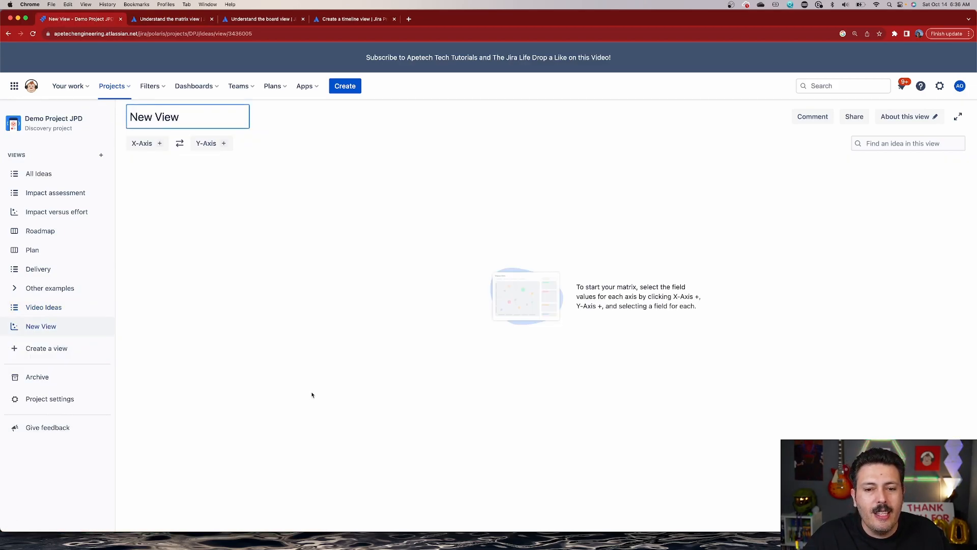
click(187, 116)
text(V)
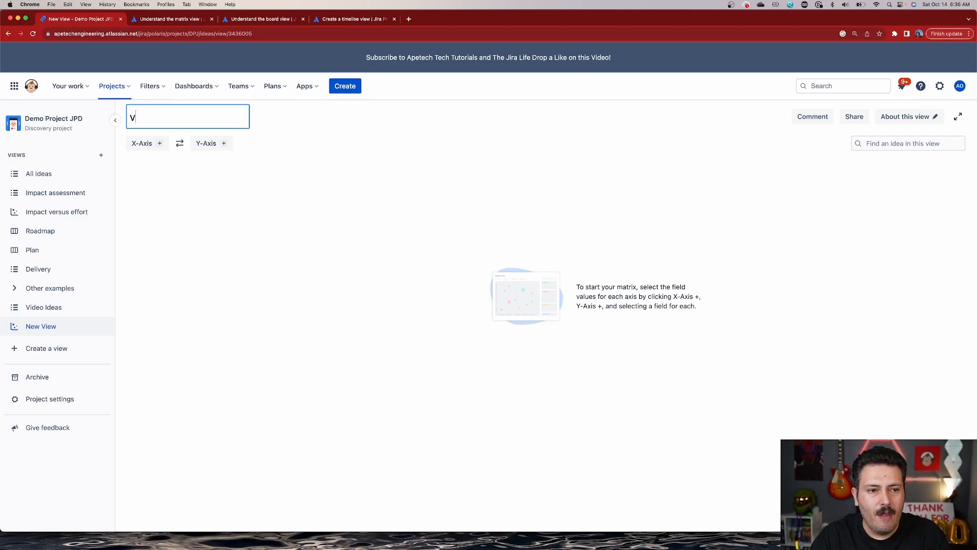
text(ideo length vs impact)
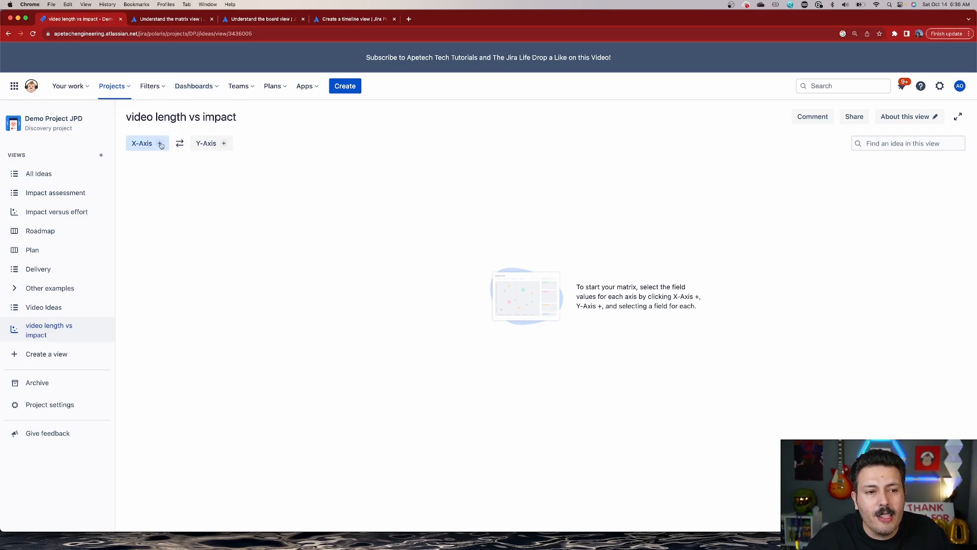
Set the matrix X-axis to Status and the Y-axis to Creator.
click(147, 142)
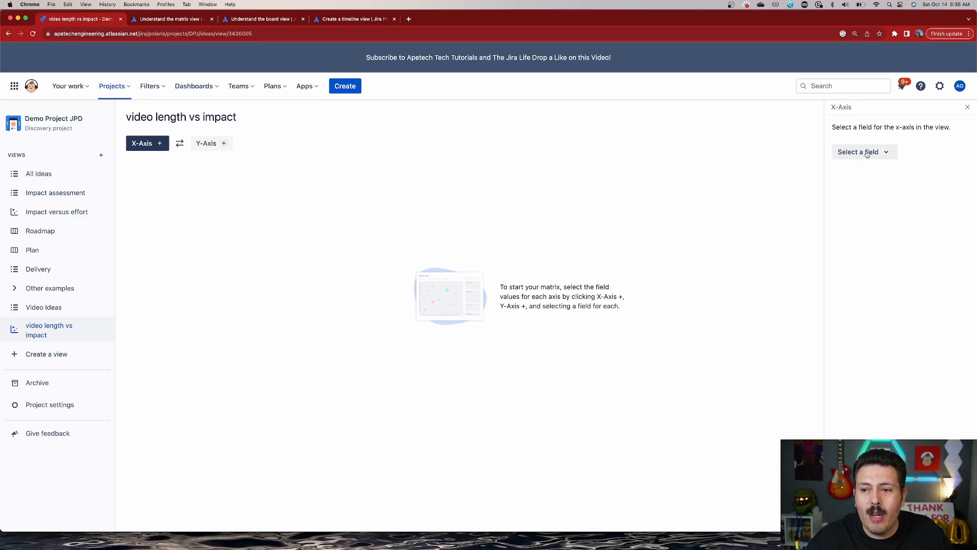
click(865, 152)
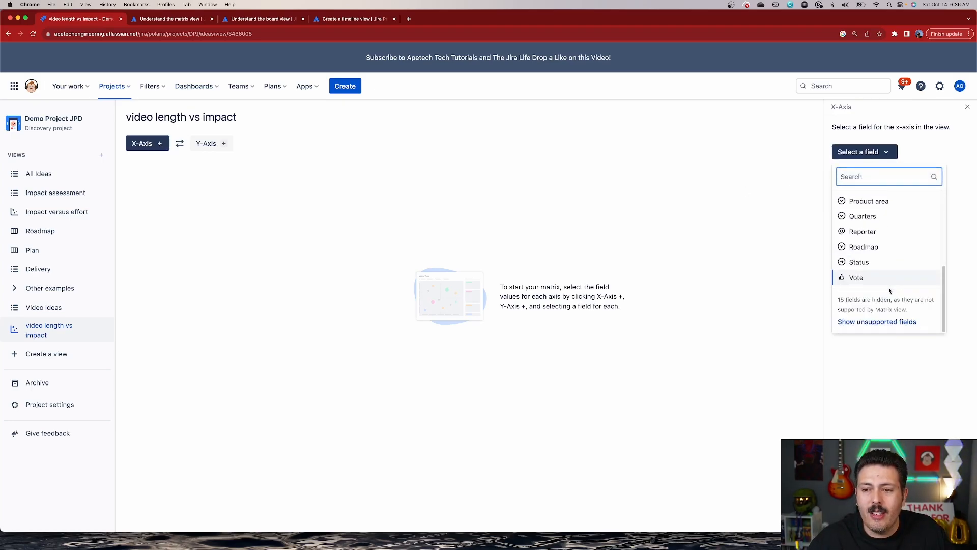
mouse_move(888, 261)
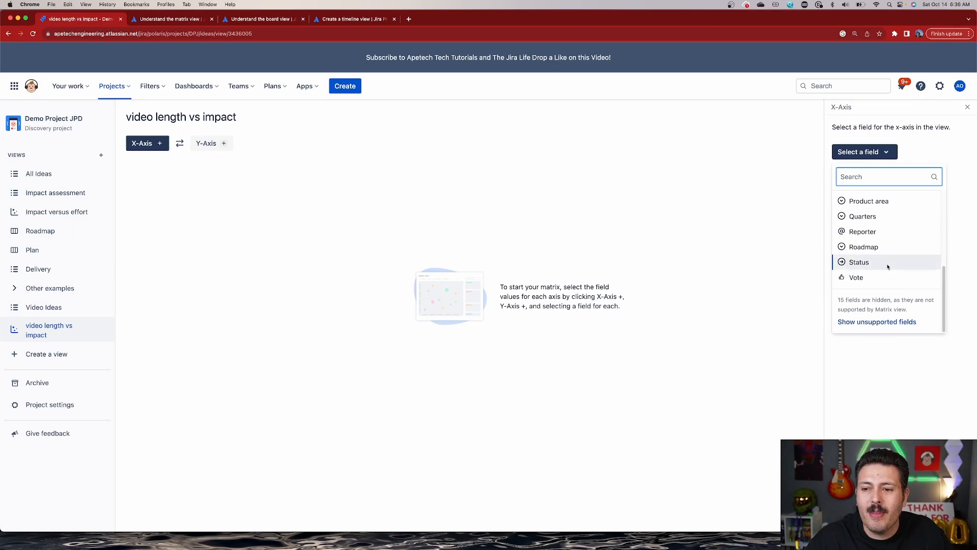
click(859, 261)
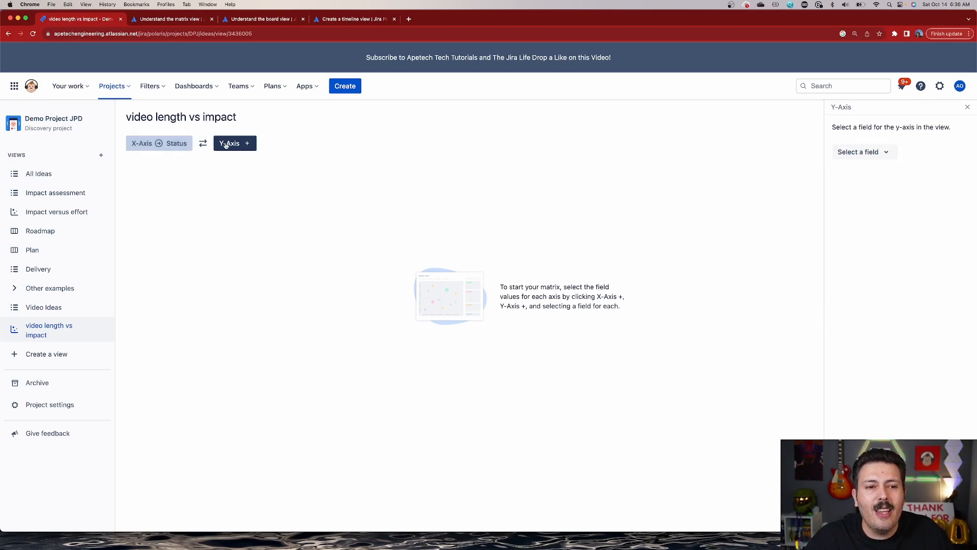
click(864, 151)
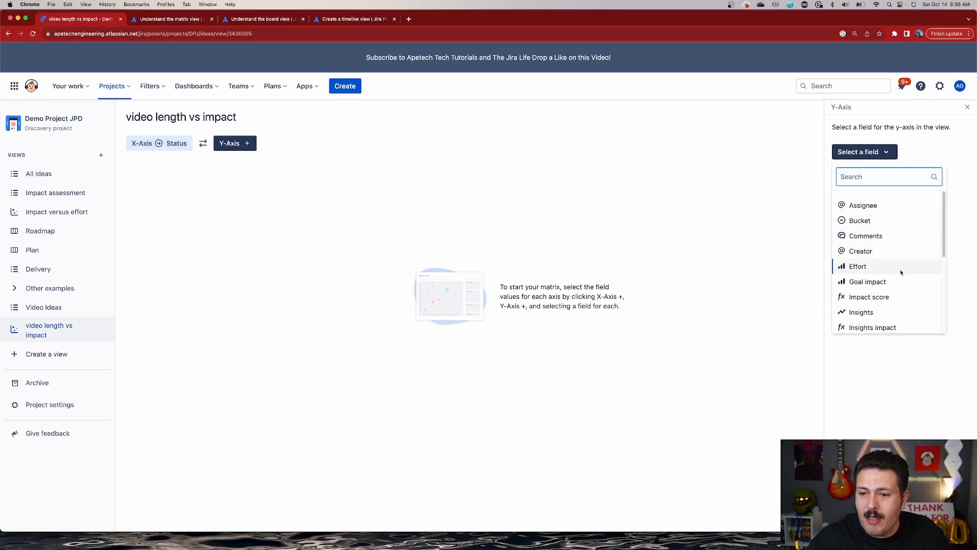
click(861, 251)
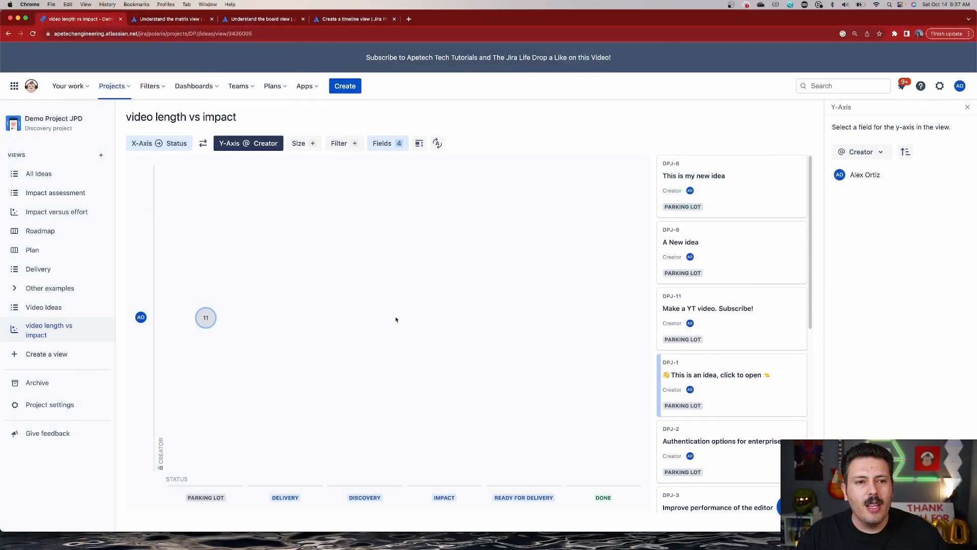
click(168, 18)
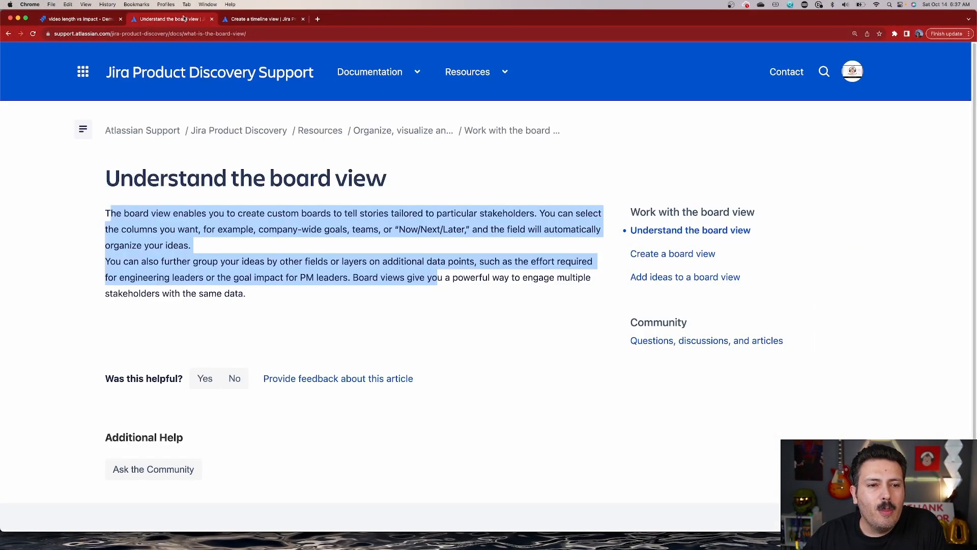
click(396, 276)
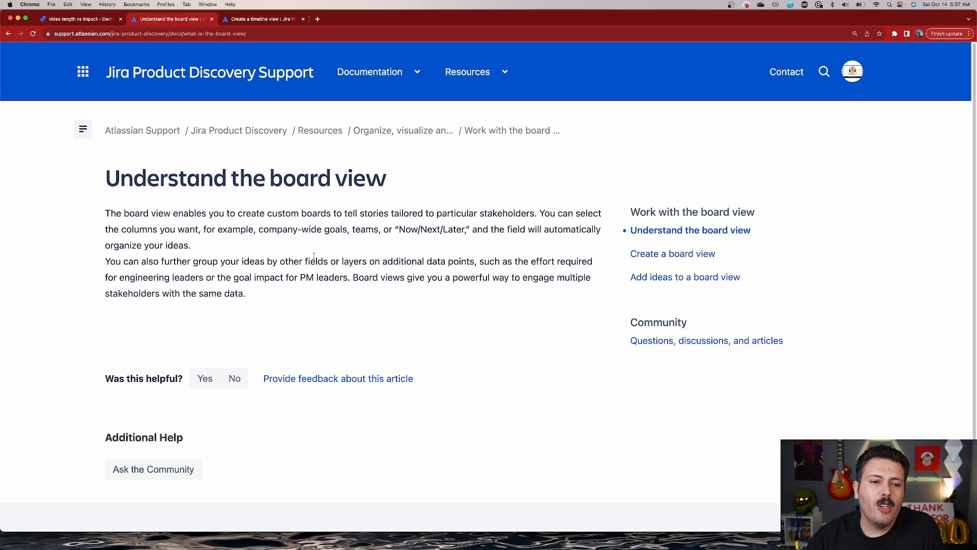
mouse_move(382, 266)
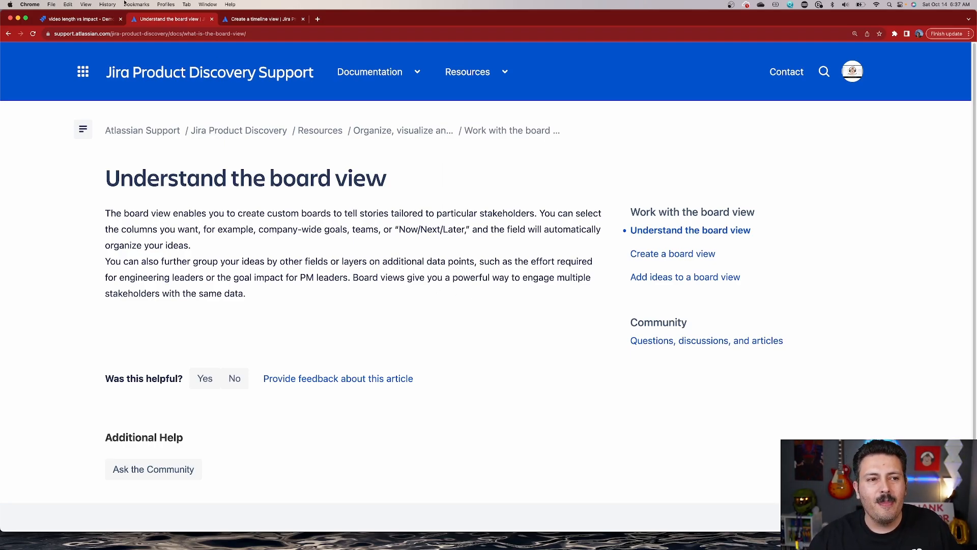
click(74, 18)
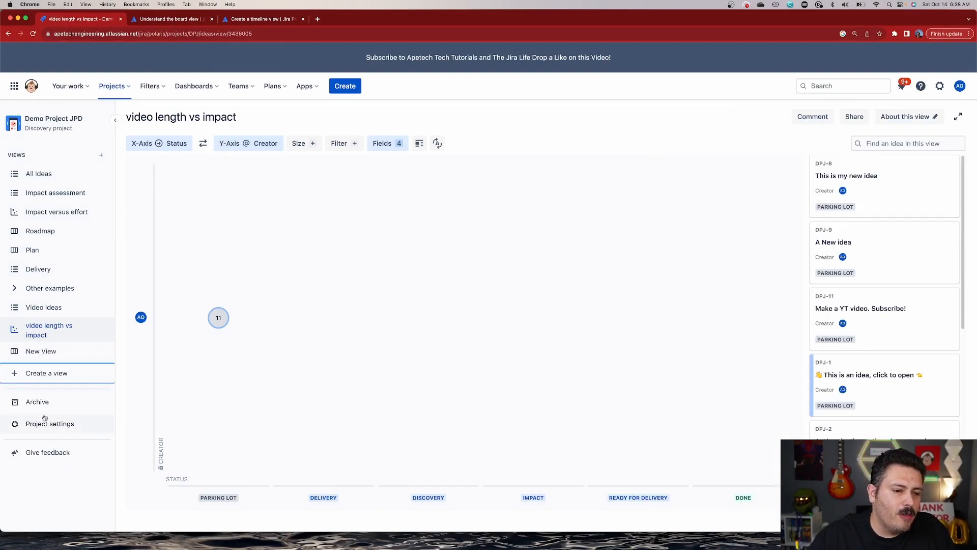
Create a new board view with columns grouped by Assignee.
click(41, 351)
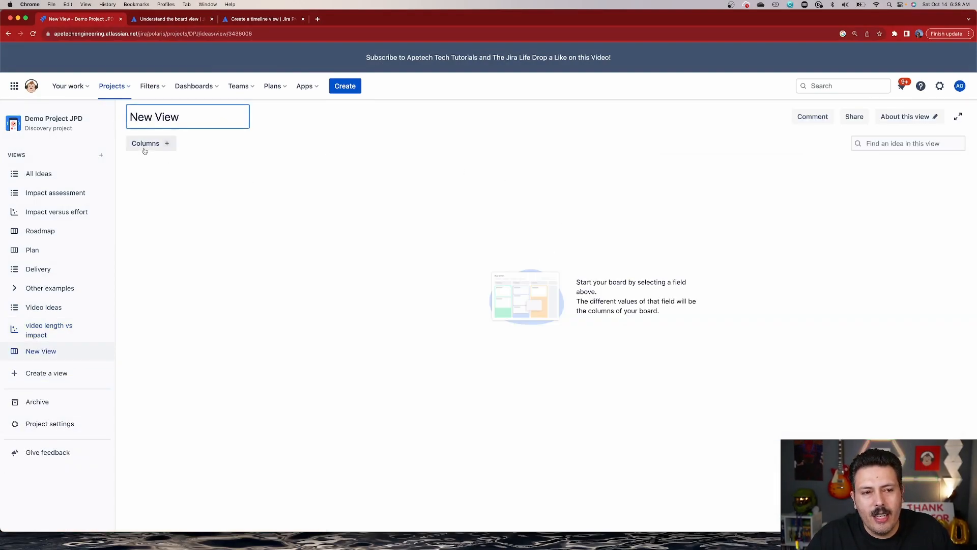
click(146, 142)
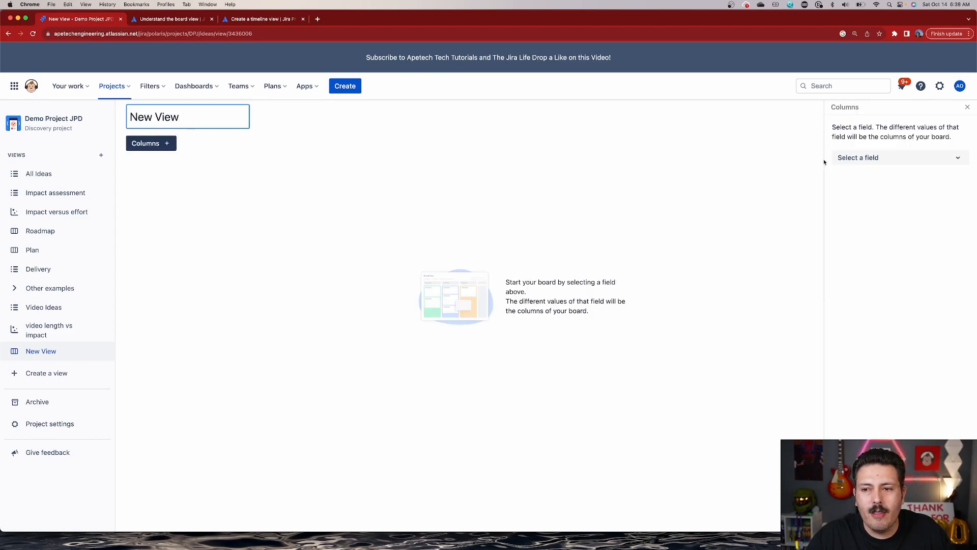
click(898, 157)
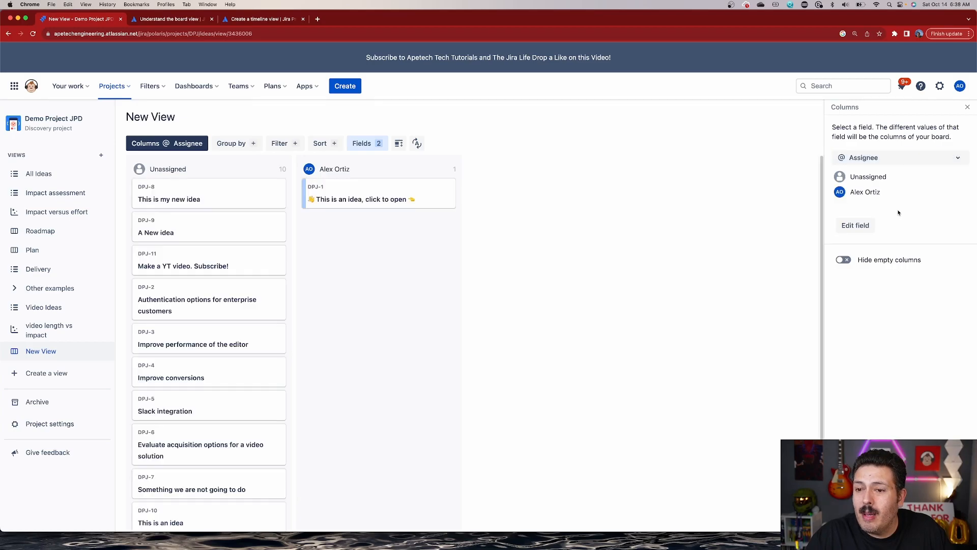
mouse_move(554, 216)
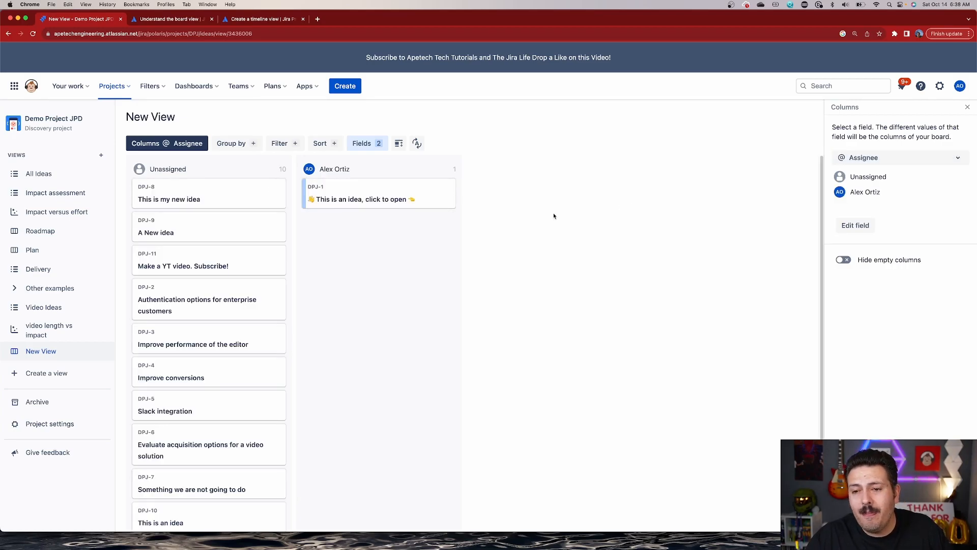
mouse_move(239, 235)
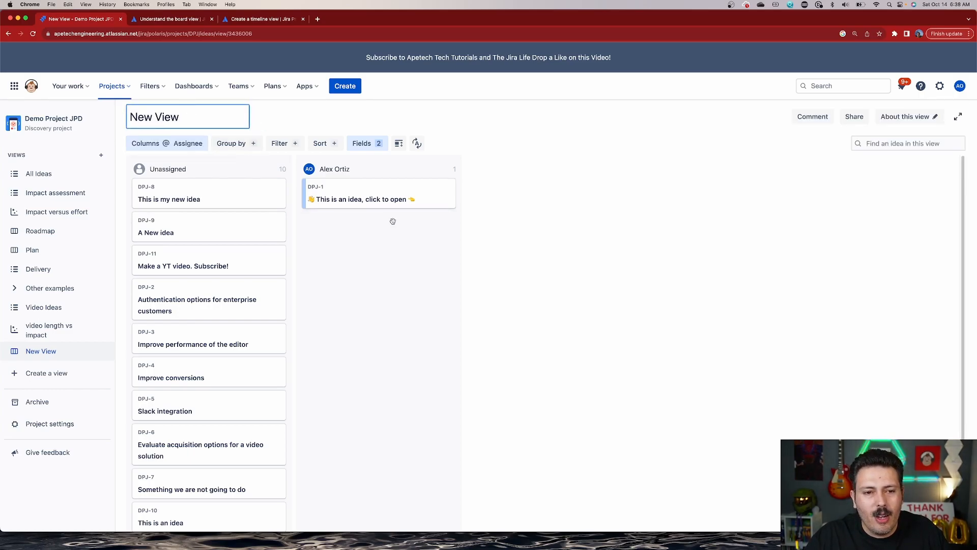
mouse_move(411, 224)
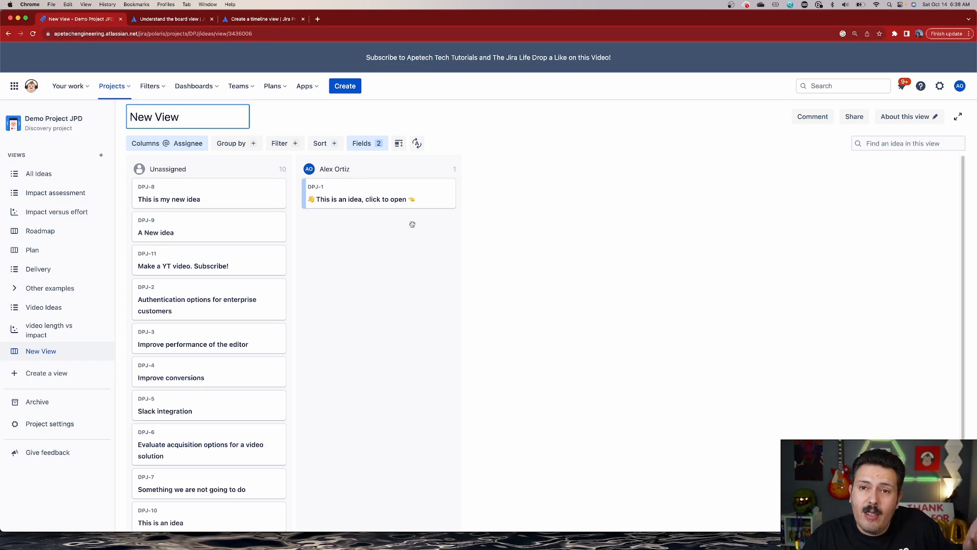
mouse_move(628, 298)
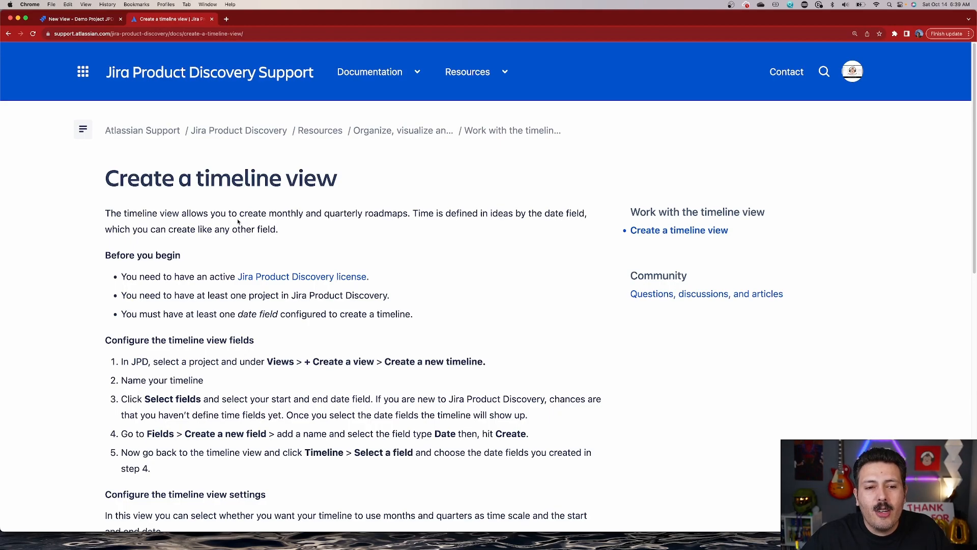
mouse_move(423, 215)
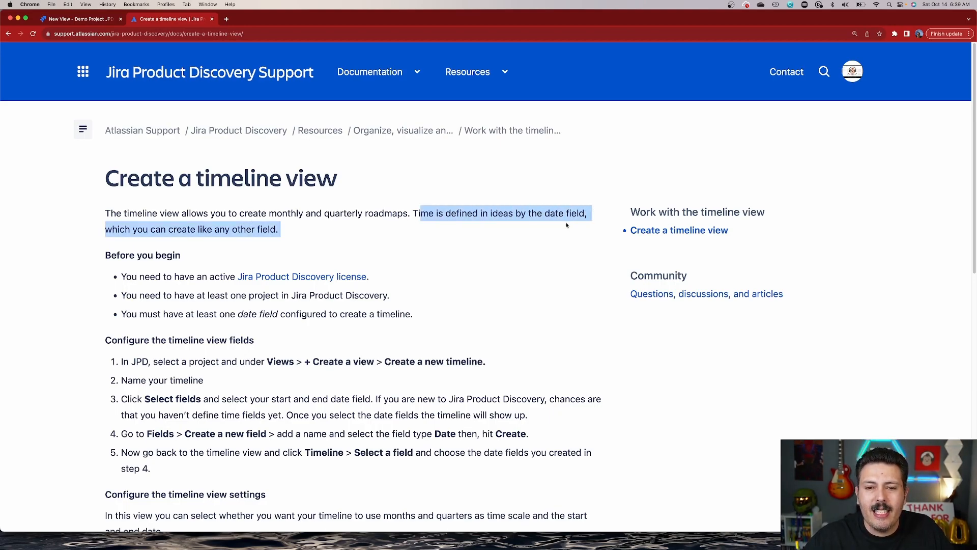
mouse_move(220, 229)
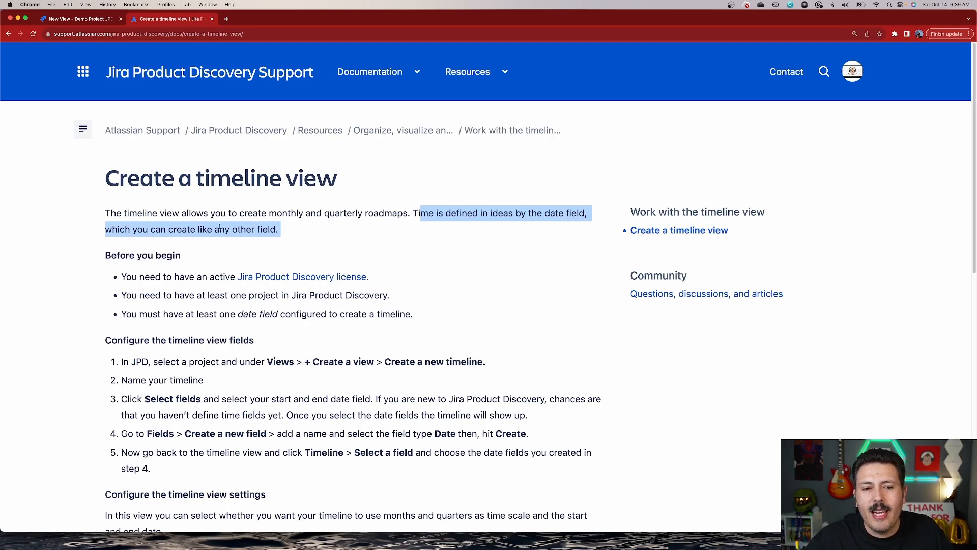
Scroll through the 'Create a timeline view' support article to its end.
scroll(down, 3)
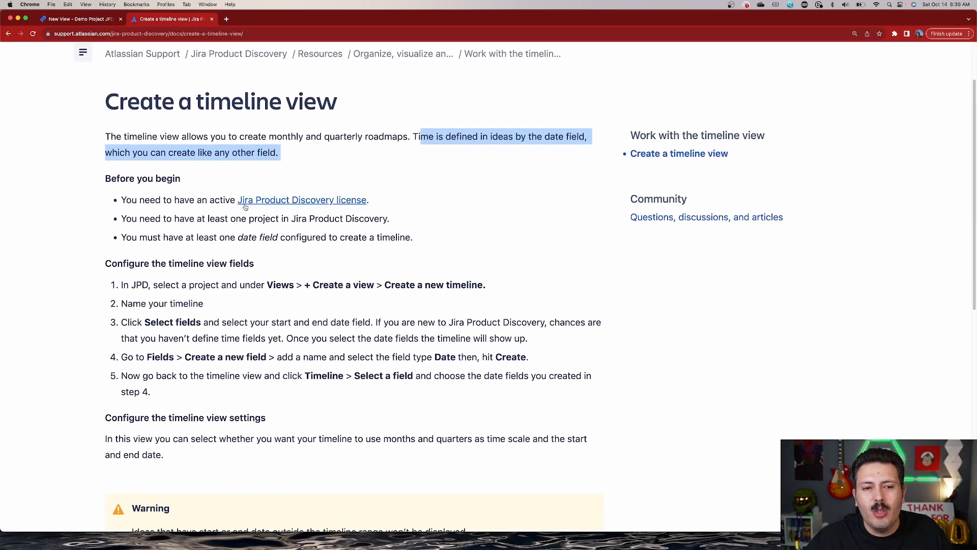
scroll(down, 3)
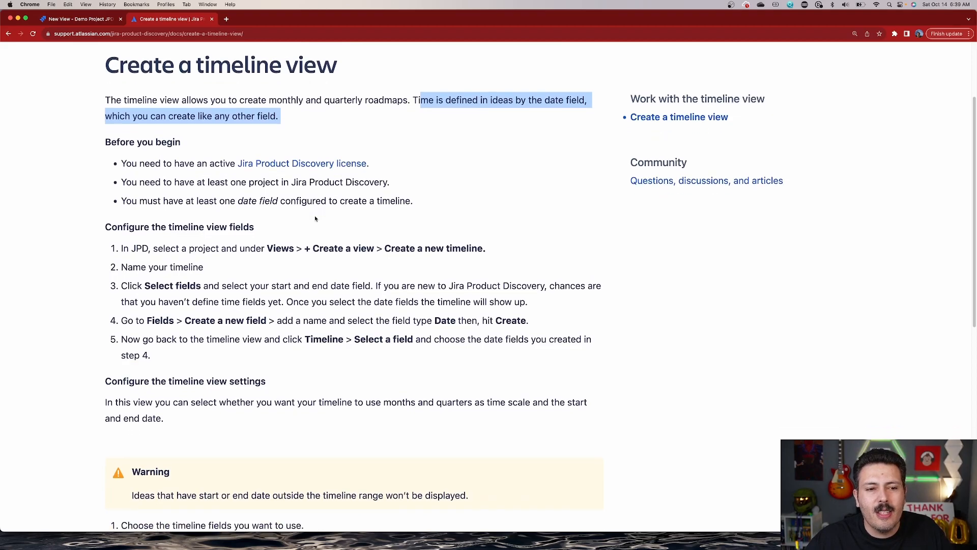
scroll(down, 3)
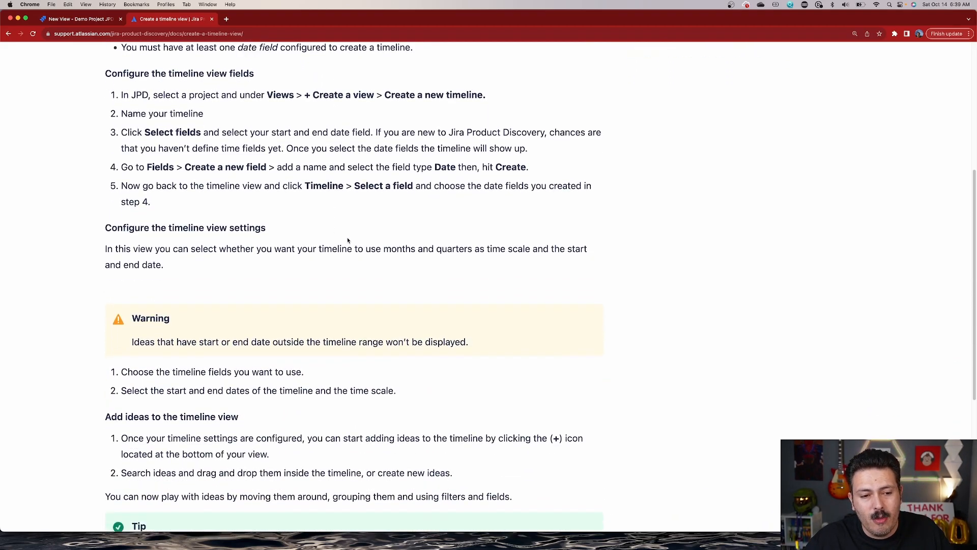
scroll(down, 3)
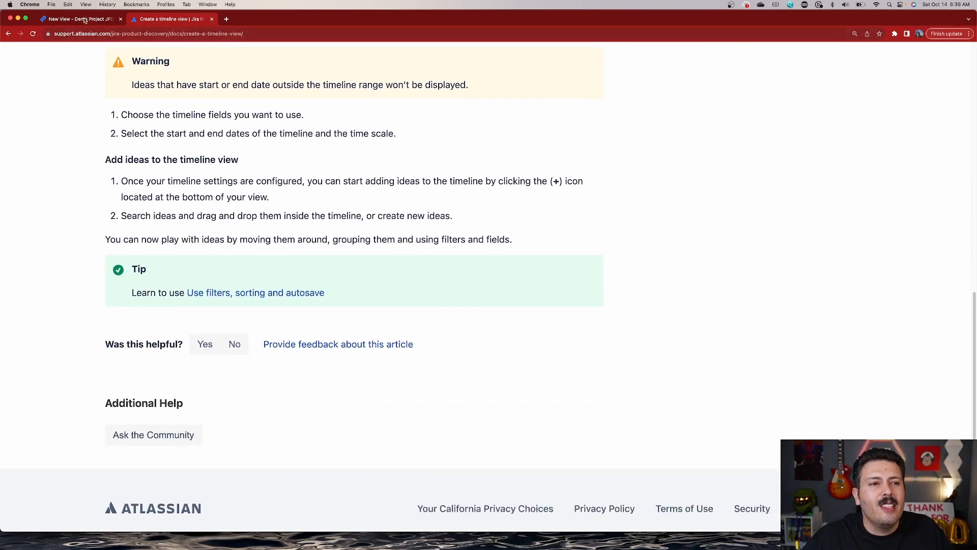
Return to the project and create a new timeline view.
click(78, 18)
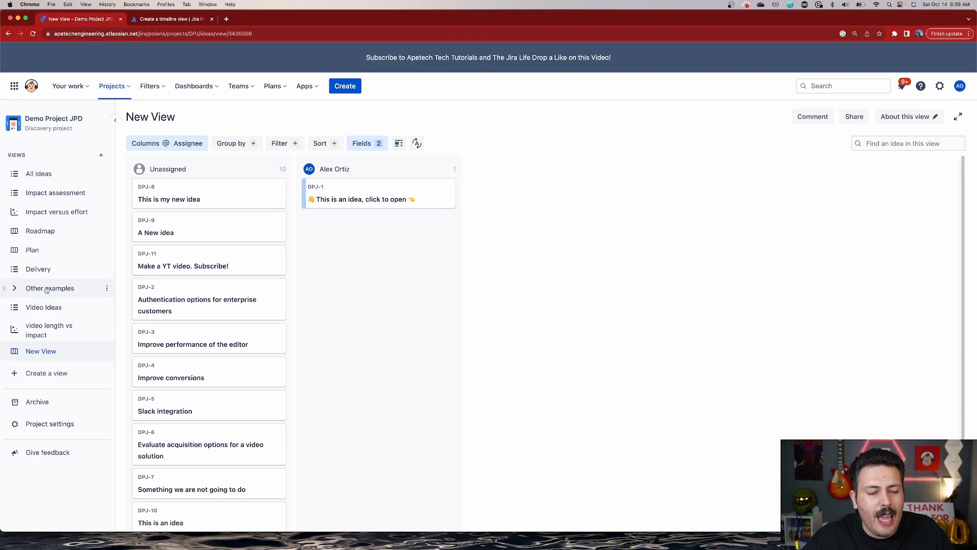
click(45, 373)
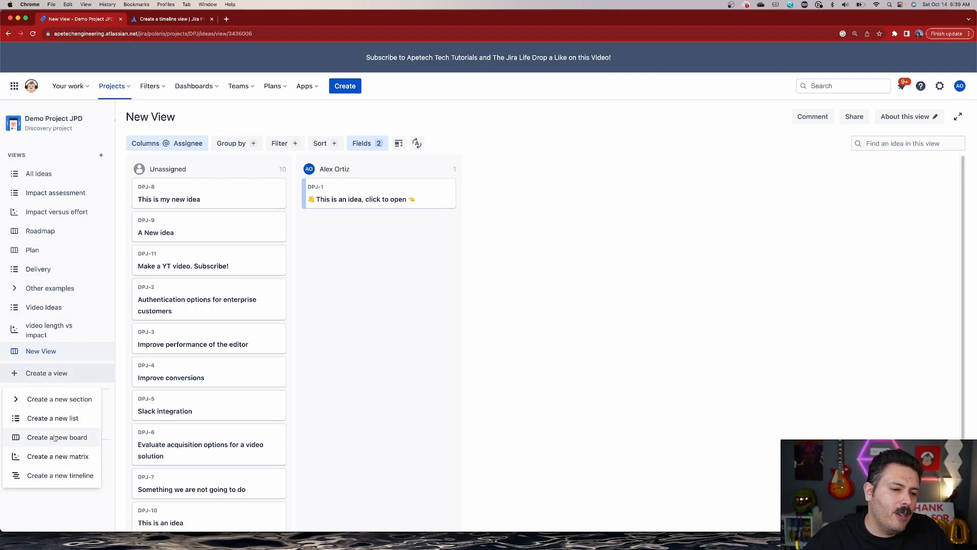
click(60, 475)
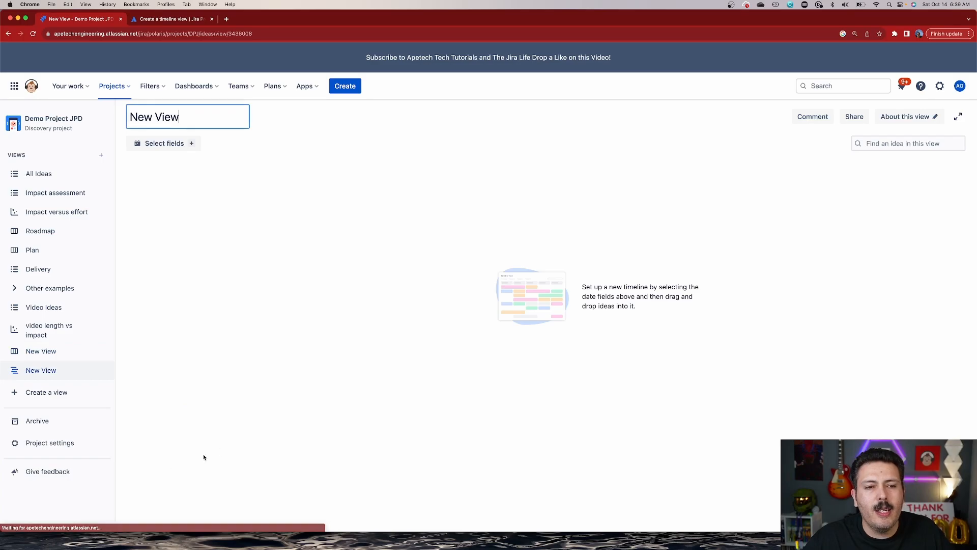
Check the Start date and Target date field choices, which offer no date fields yet.
click(163, 143)
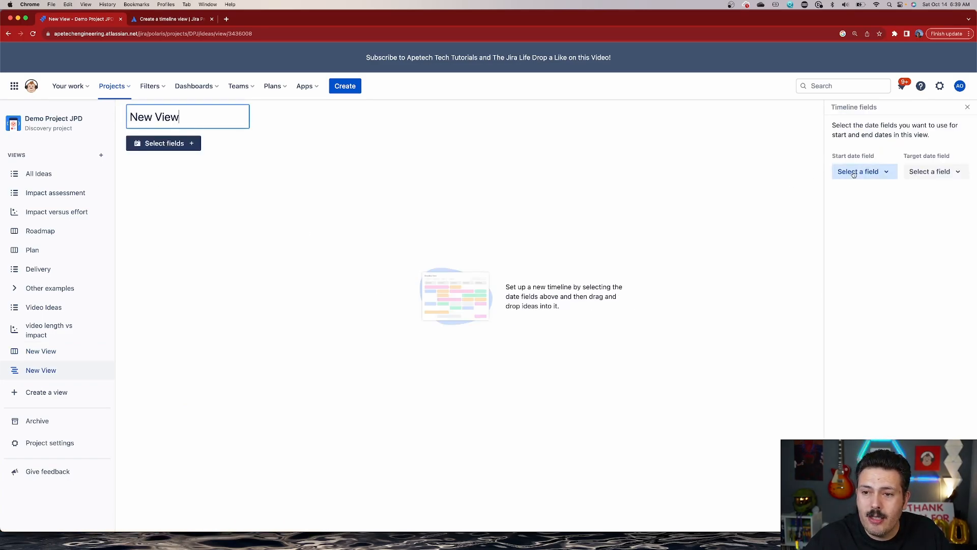
click(864, 171)
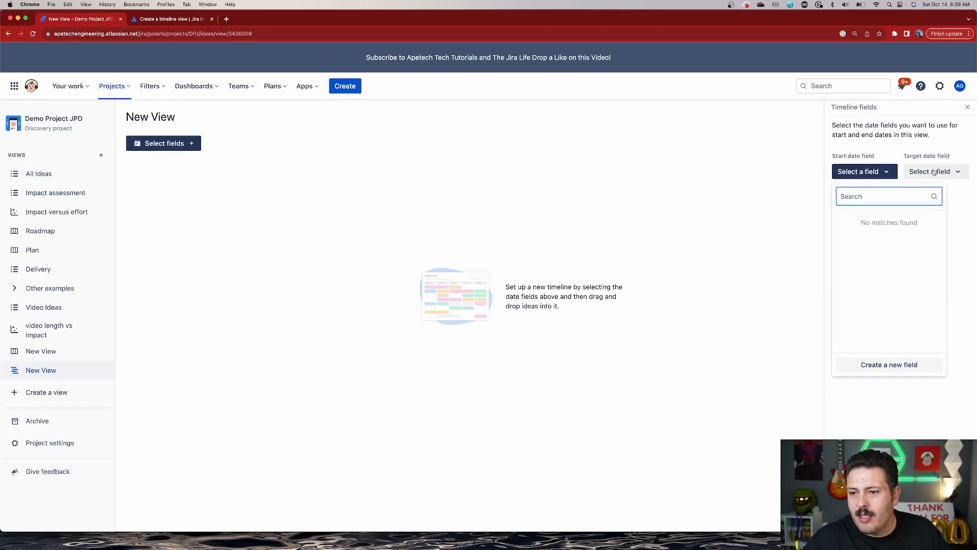
click(935, 171)
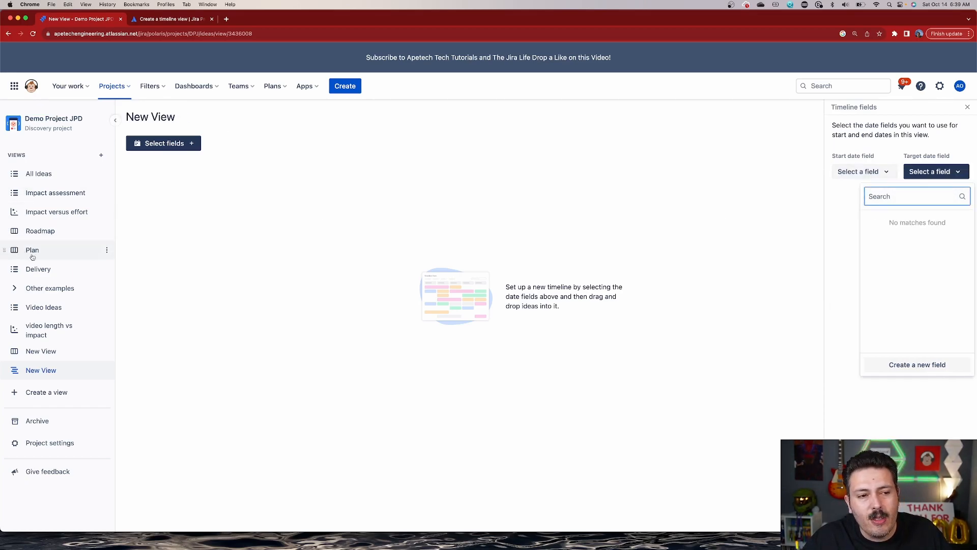
Switch to the Plan view and briefly review the Q1 option of the Quarters field.
click(32, 249)
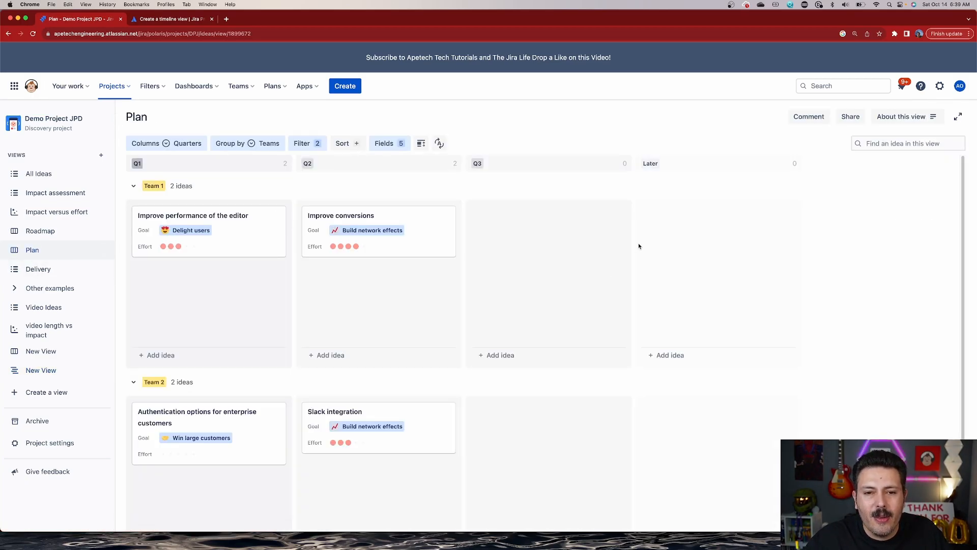
mouse_move(765, 311)
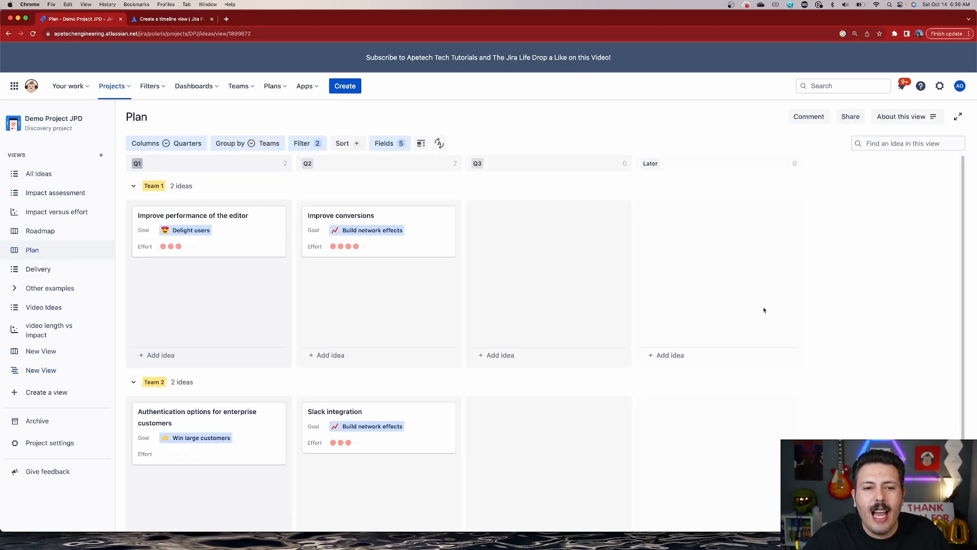
mouse_move(801, 257)
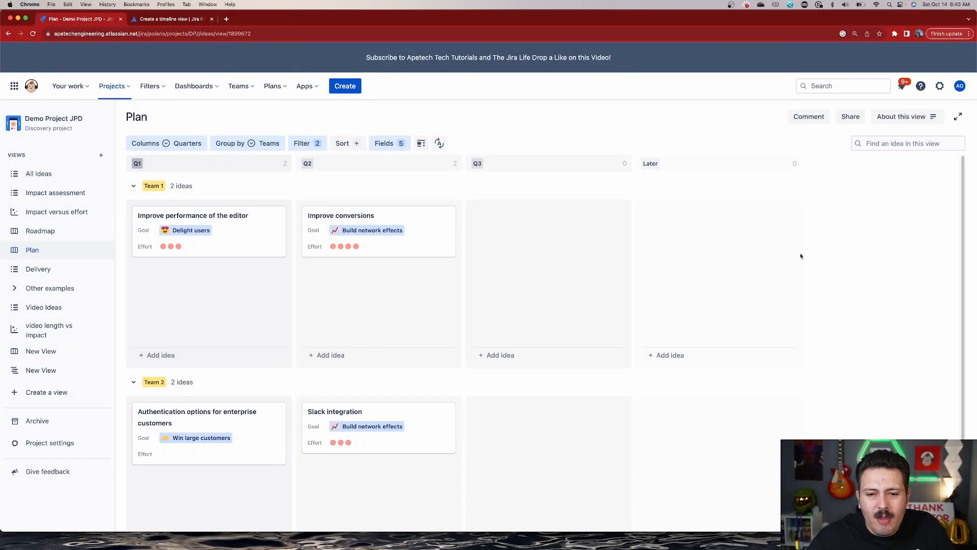
mouse_move(770, 250)
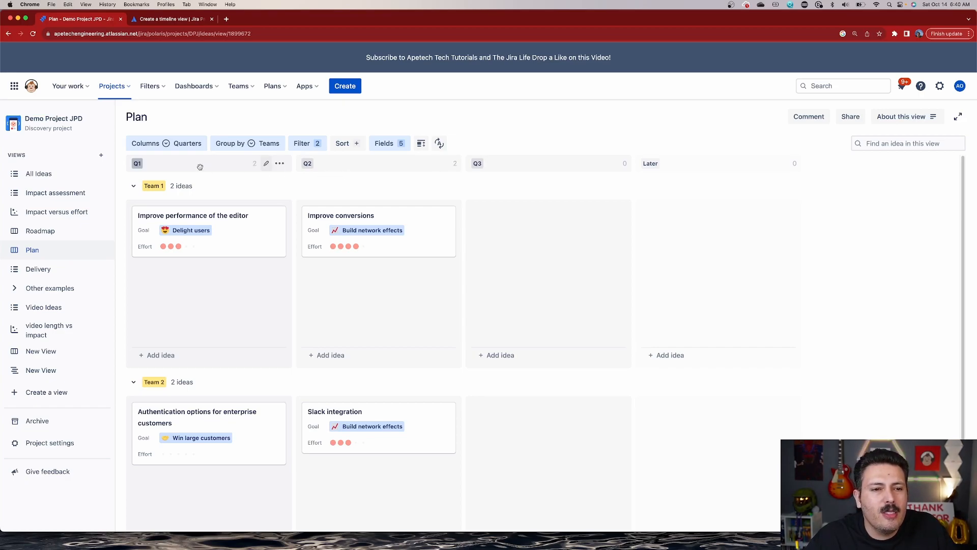
click(265, 163)
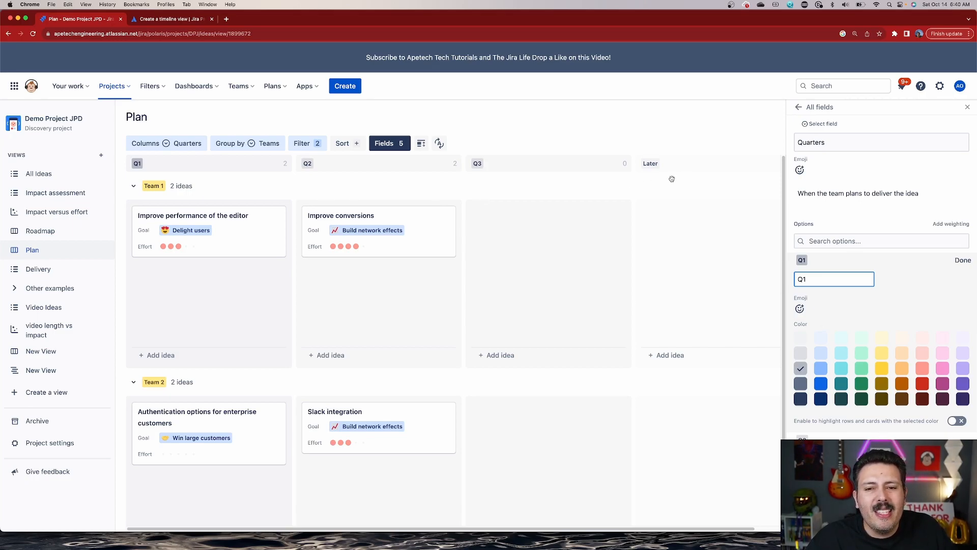
click(967, 107)
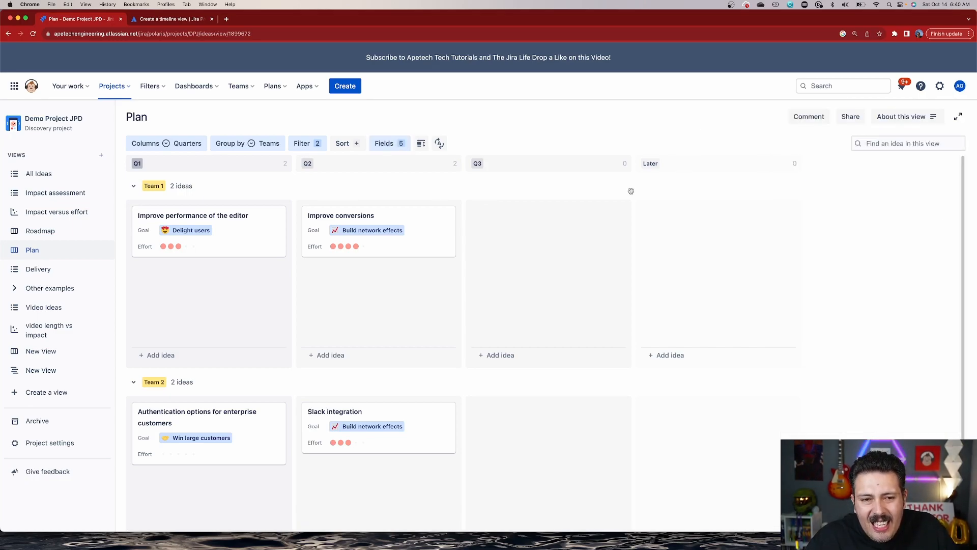
mouse_move(649, 185)
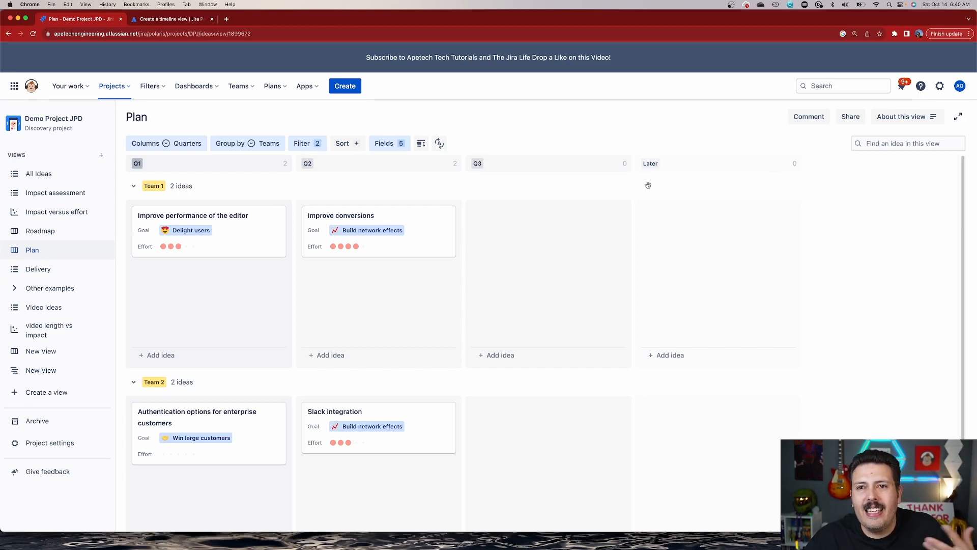
mouse_move(467, 212)
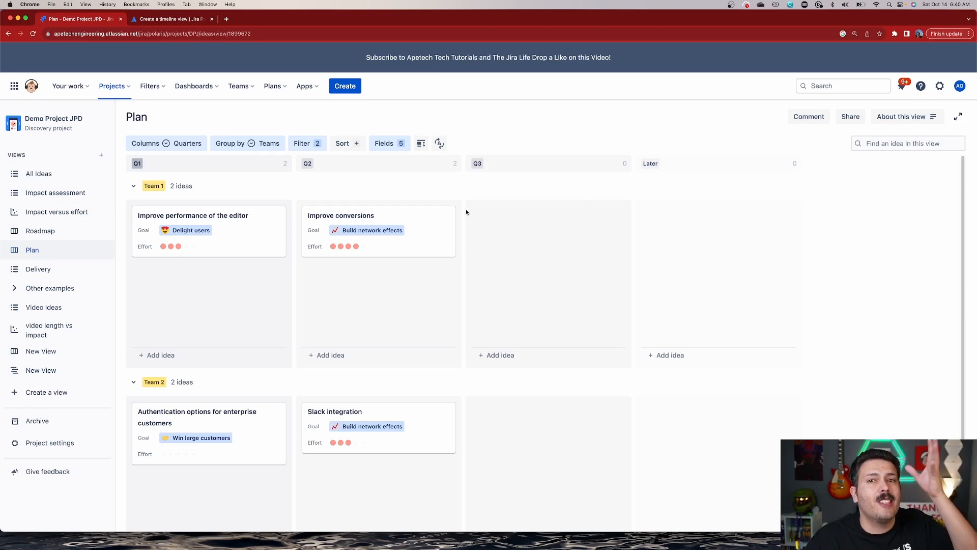
mouse_move(460, 213)
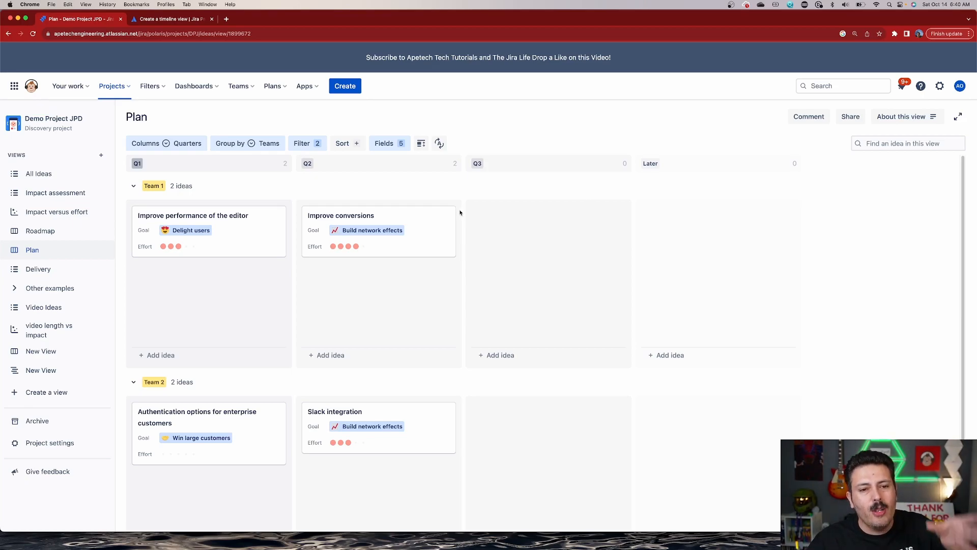
mouse_move(421, 257)
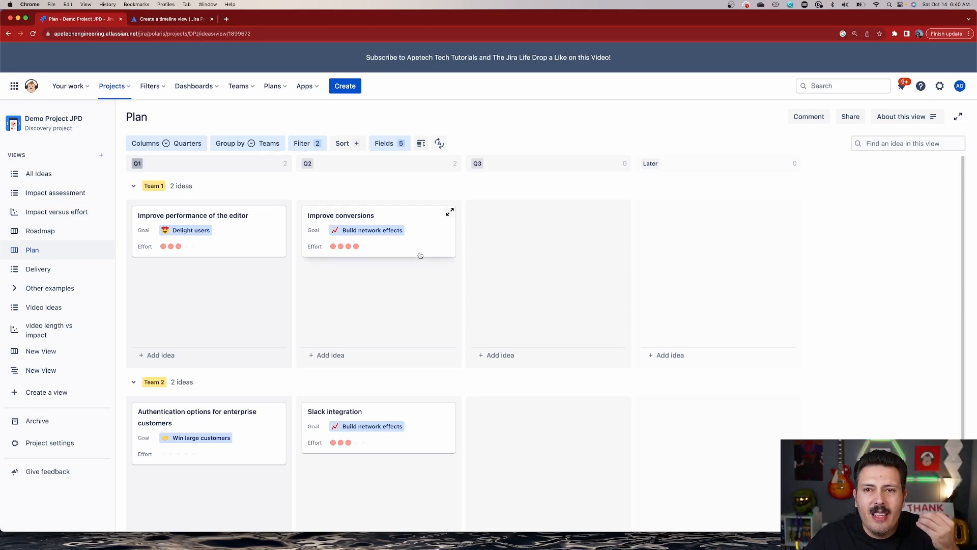
mouse_move(449, 234)
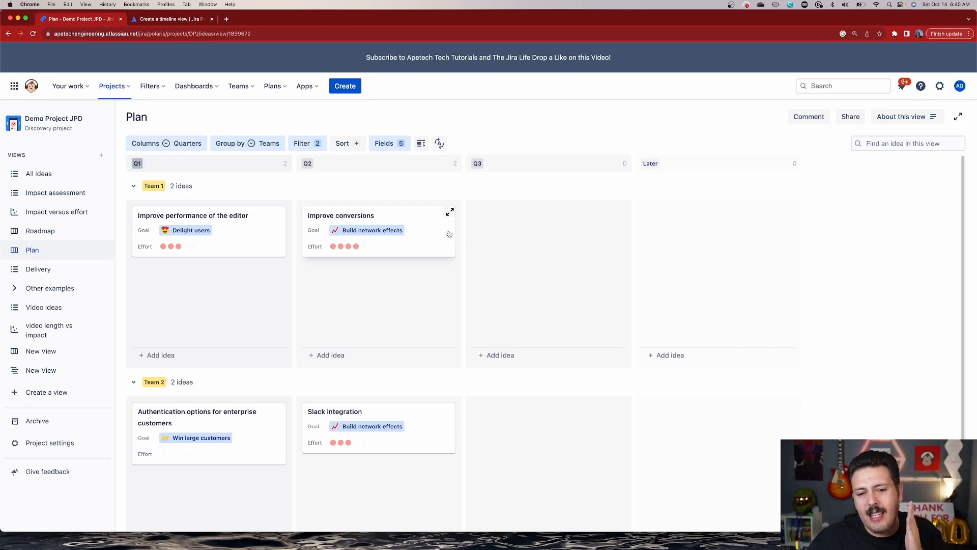
mouse_move(286, 220)
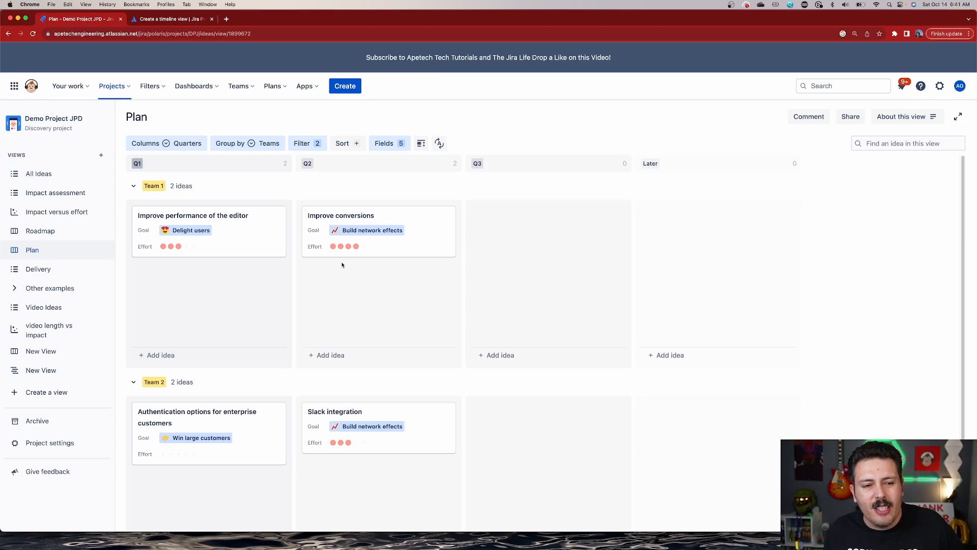
mouse_move(641, 119)
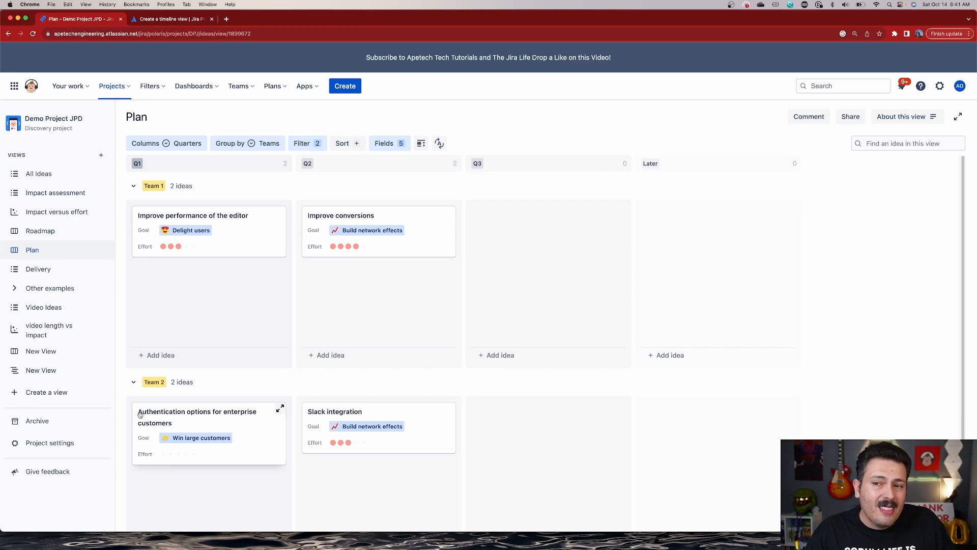
mouse_move(240, 355)
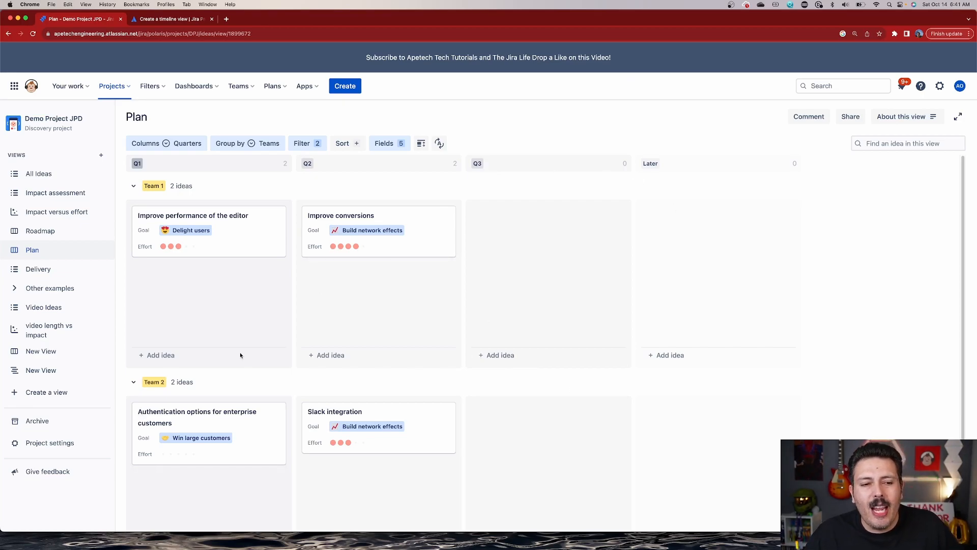
mouse_move(254, 360)
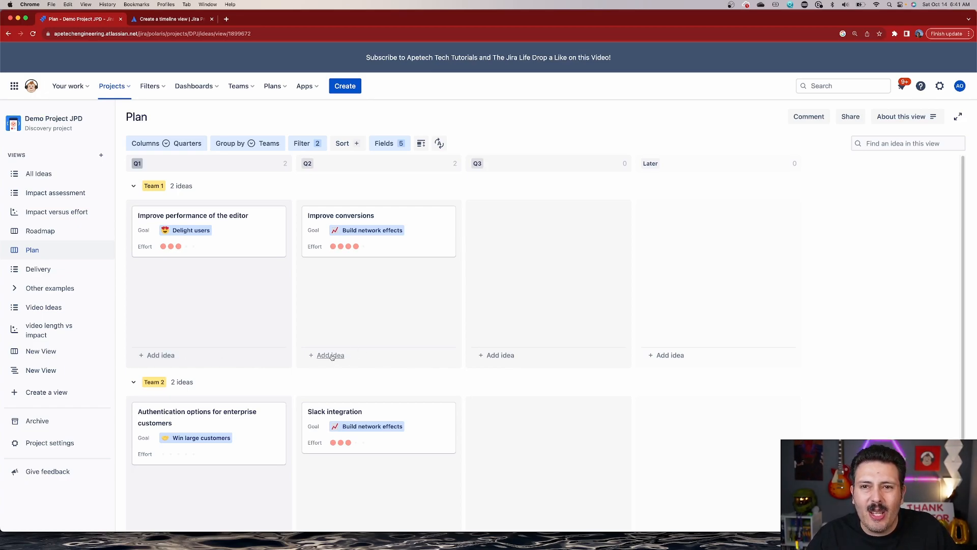
mouse_move(552, 238)
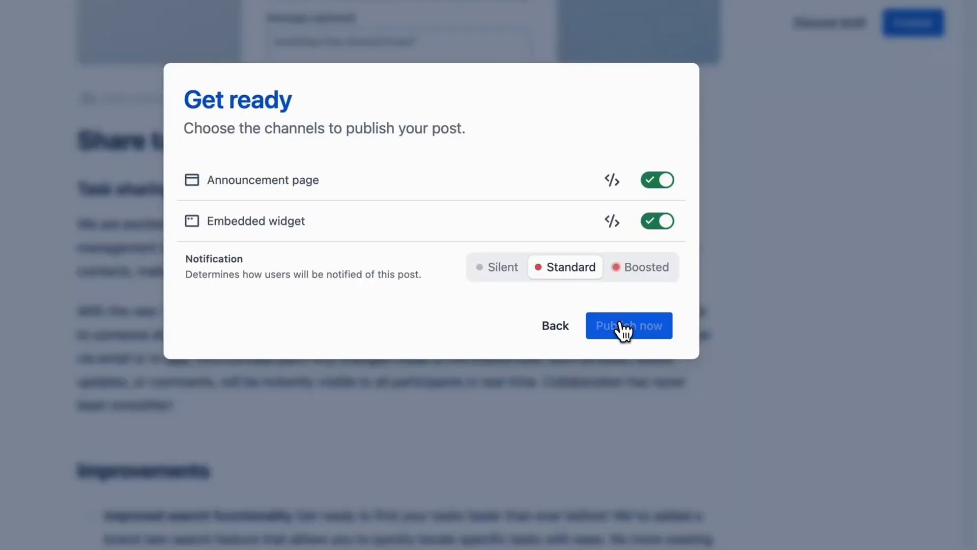
Publish the 'Share tasks with anyone' release-notes post now.
click(629, 326)
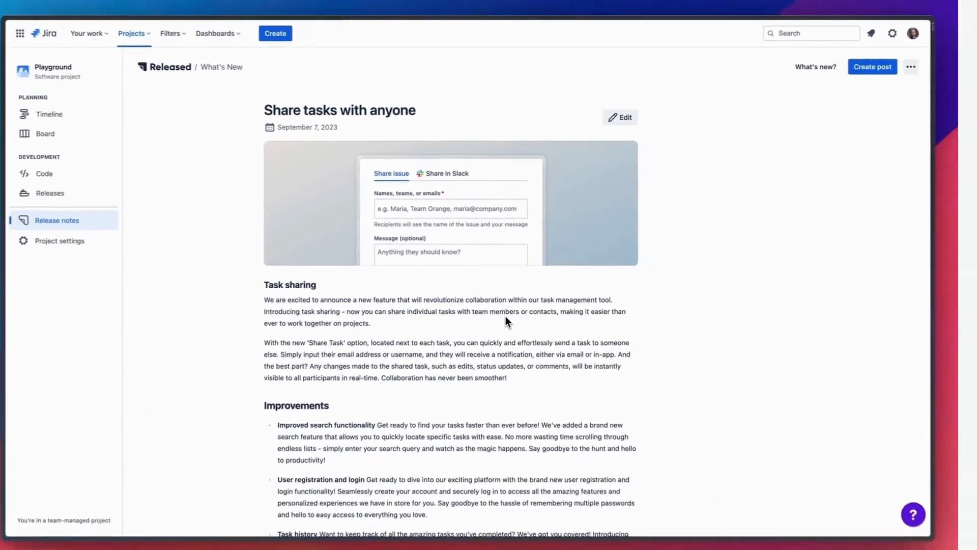